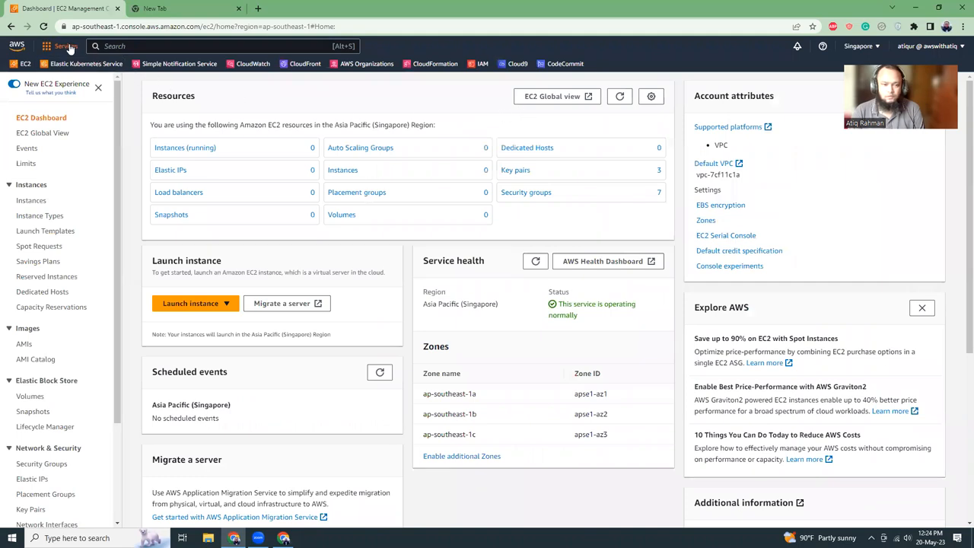
Begin launching a new EC2 instance from the dashboard's Launch instance button.
left_click(65, 46)
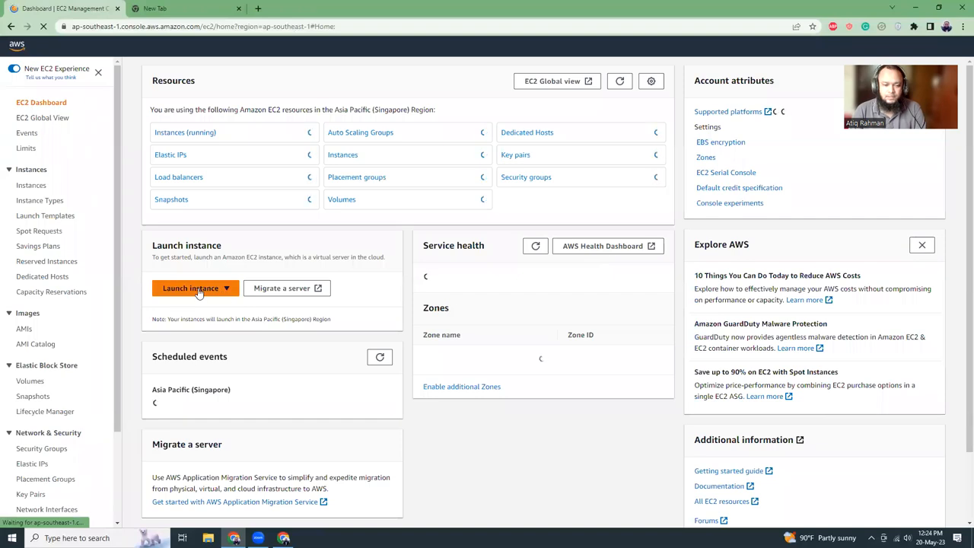
left_click(191, 288)
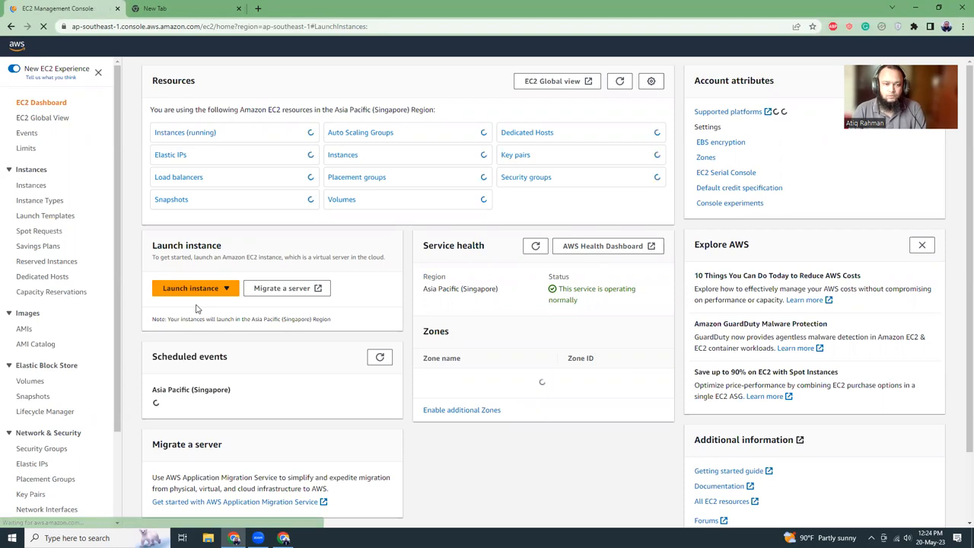
left_click(191, 287)
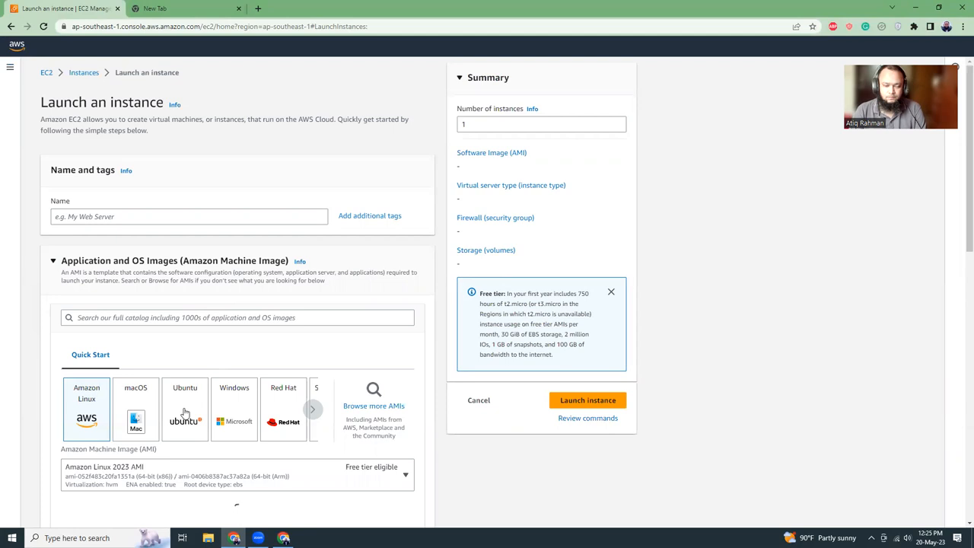
Name the instance mysqltest with Ubuntu and keep t2.micro as the instance type.
left_click(184, 409)
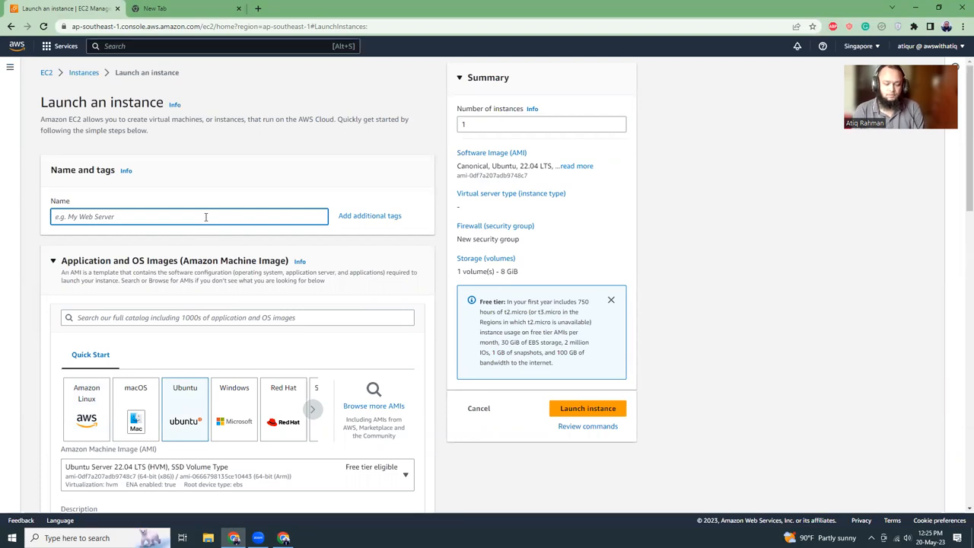
type("mysqltest")
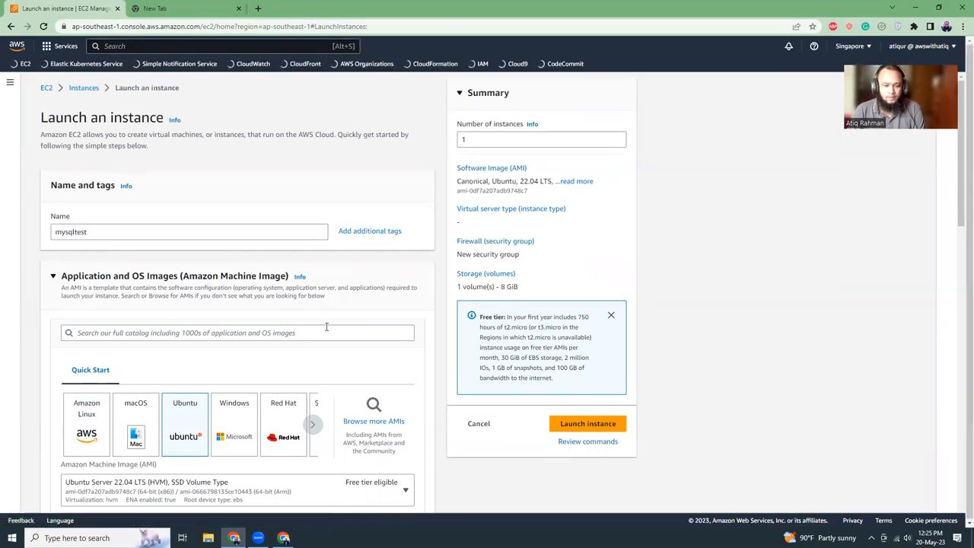
scroll("down", 3)
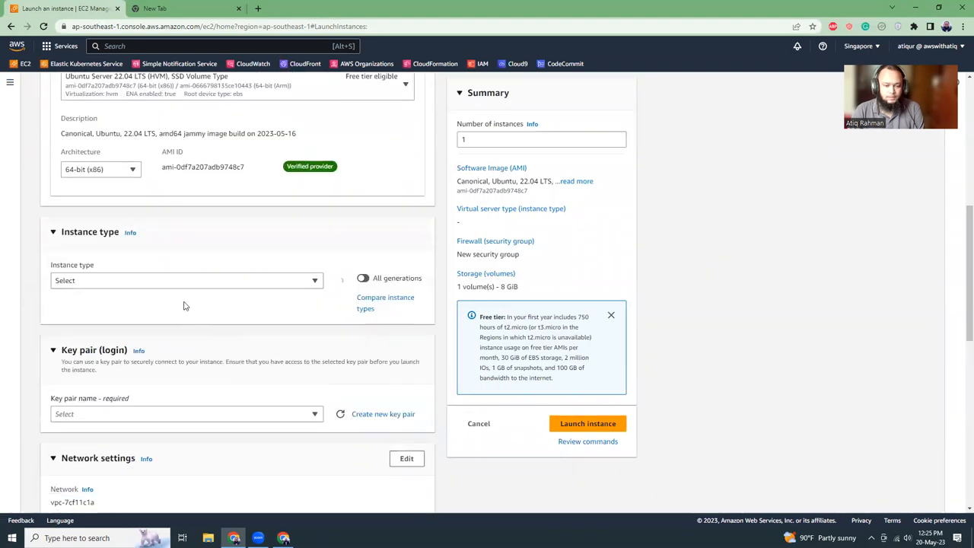
left_click(182, 280)
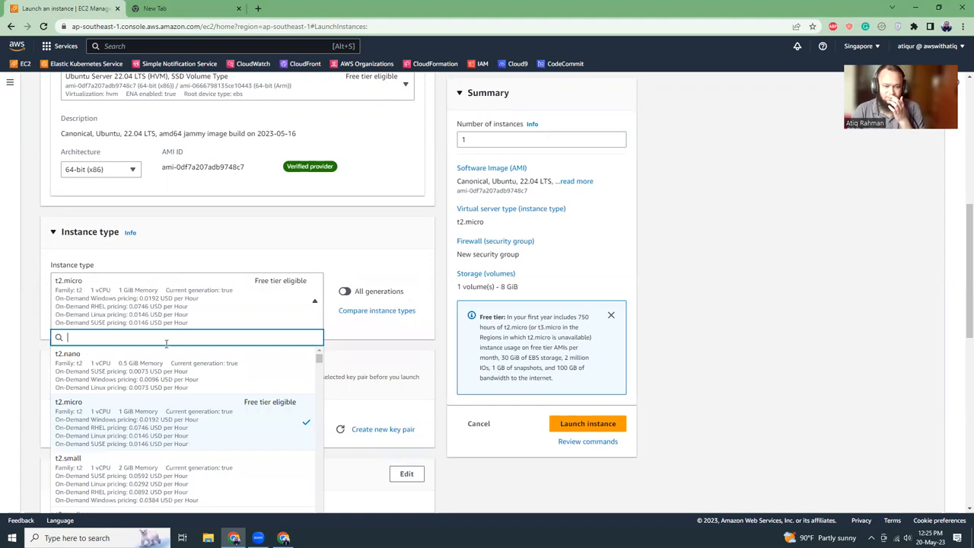
mouse_move(102, 236)
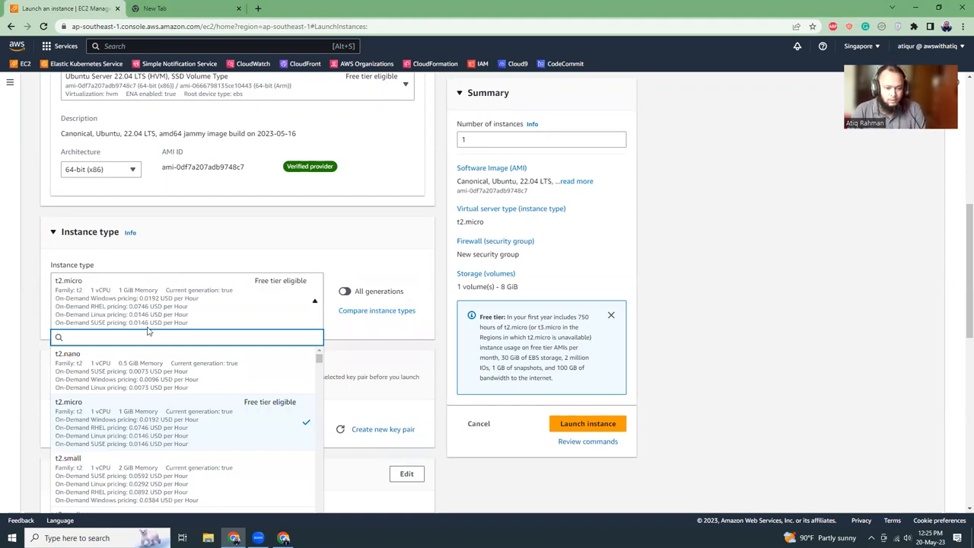
left_click(68, 401)
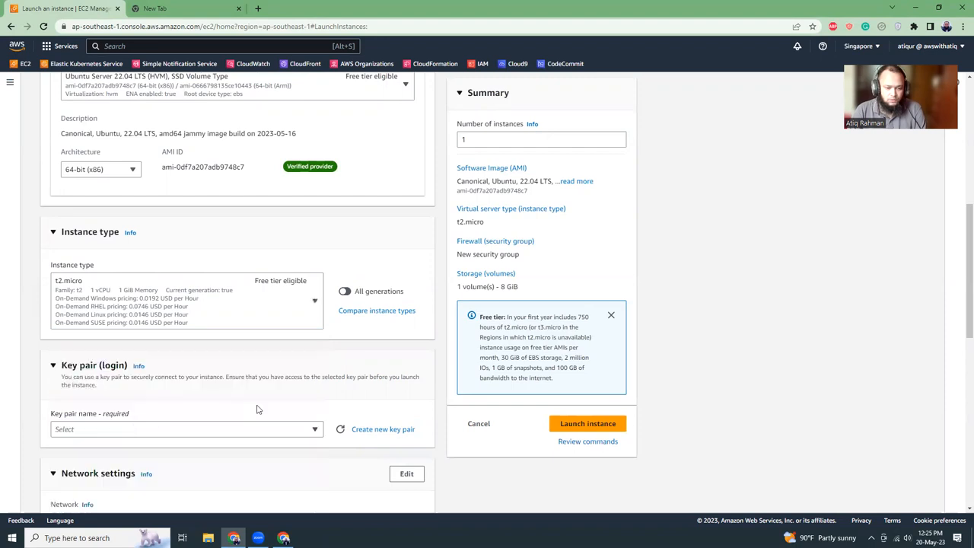
Choose the tunnel key pair and the existing aws-with-atiq security group.
left_click(182, 428)
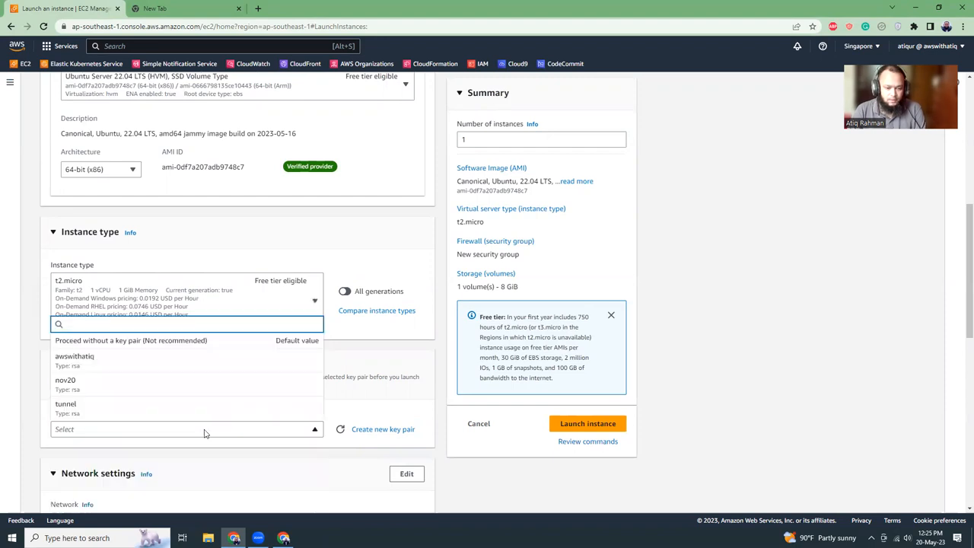
left_click(66, 403)
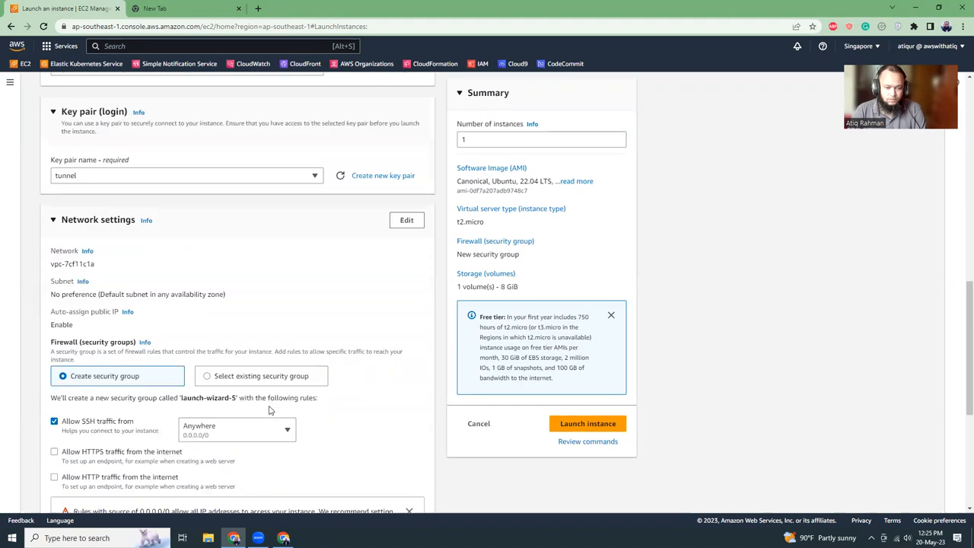
scroll("down", 3)
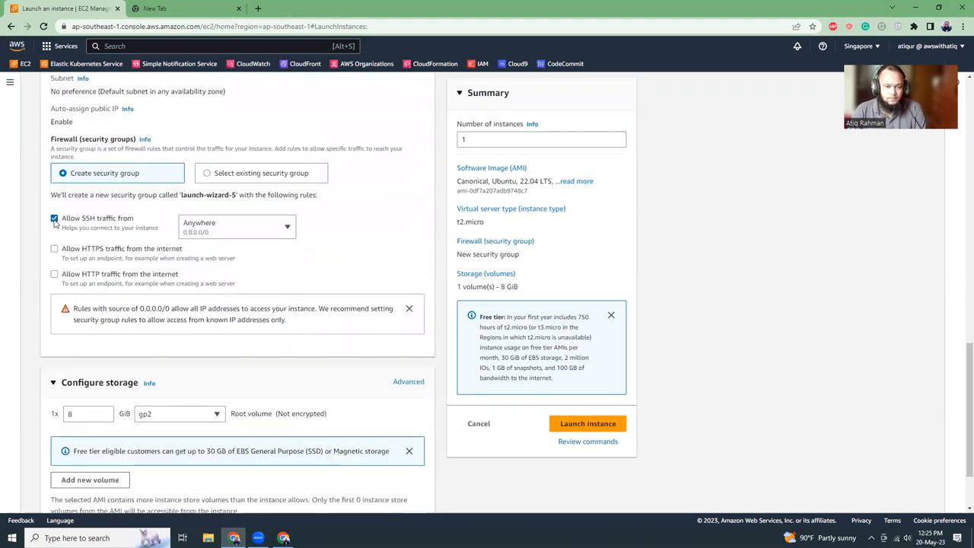
left_click(54, 217)
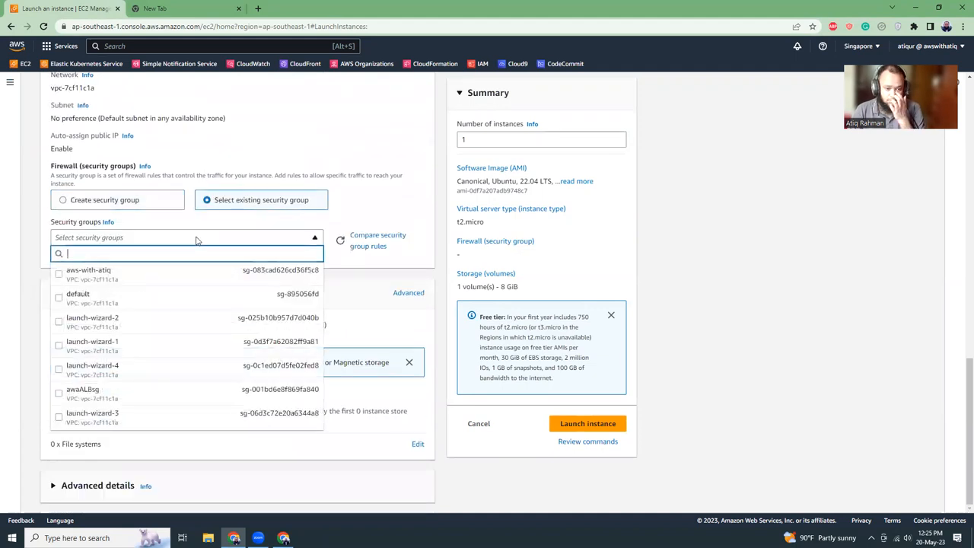
left_click(88, 270)
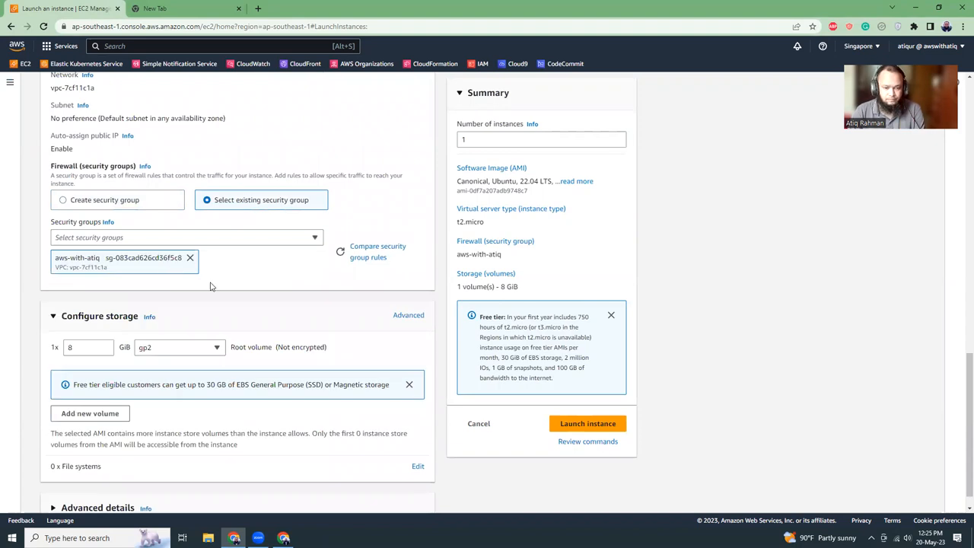
Assign the ec2role IAM instance profile under Advanced details.
scroll("down", 3)
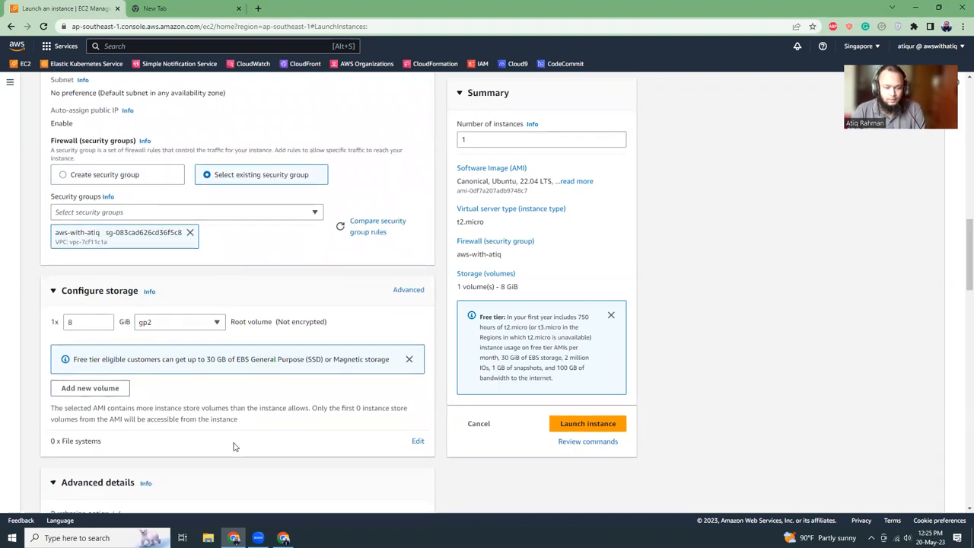
left_click(183, 362)
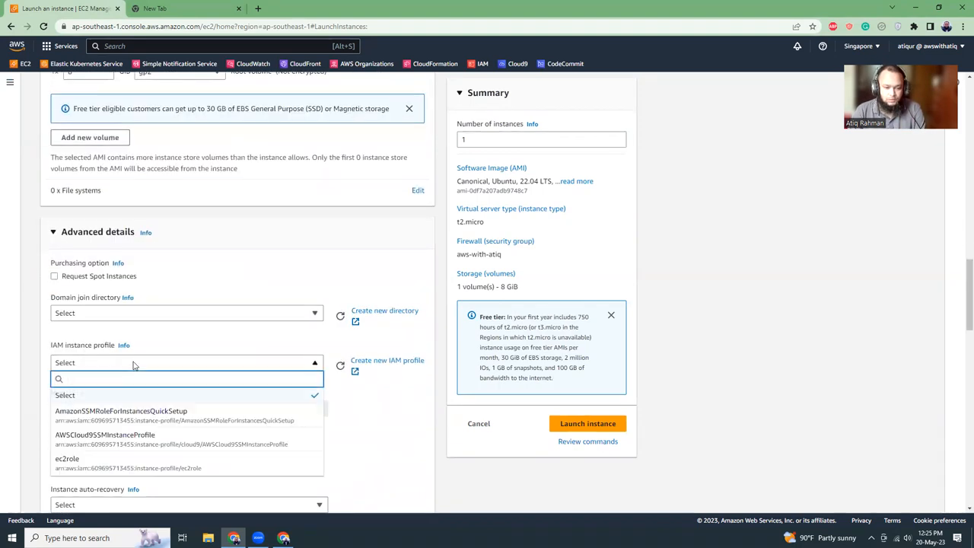
left_click(66, 458)
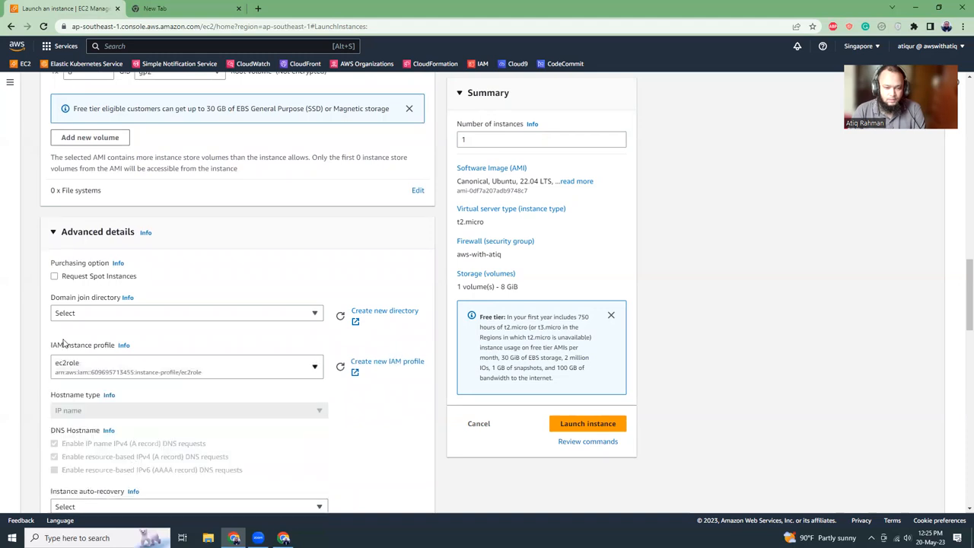
mouse_move(102, 353)
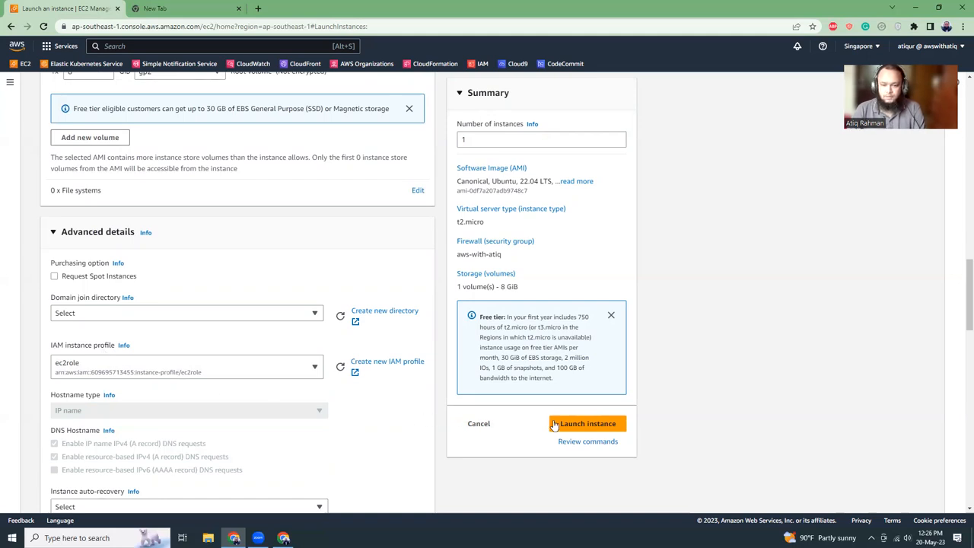
Launch the mysqltest instance and view its summary from the Instances list.
left_click(587, 424)
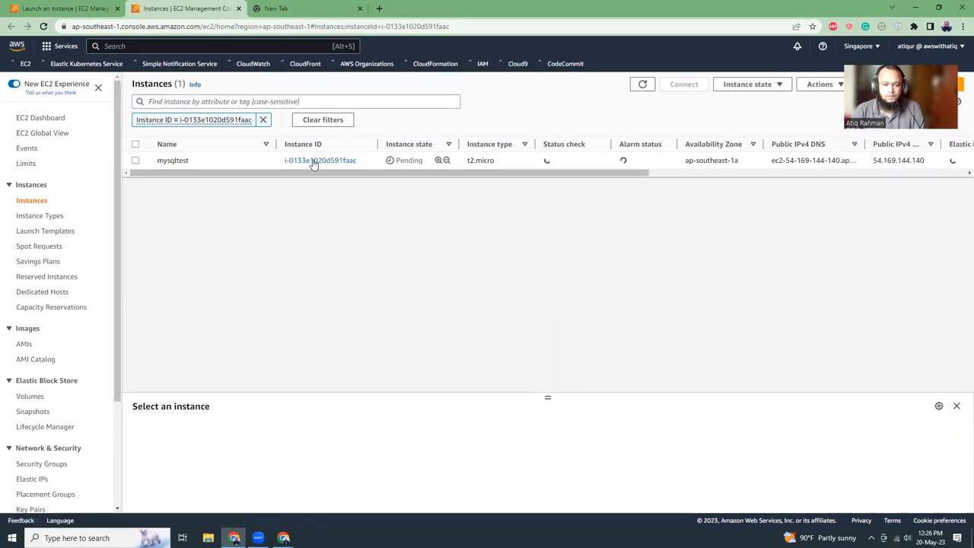
left_click(320, 159)
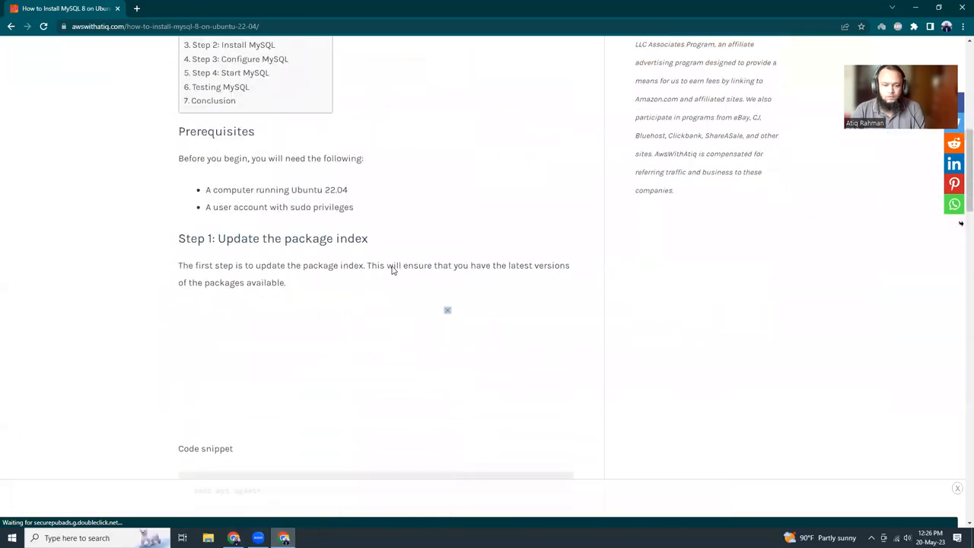
Review the blog's apt update, mysql-server install and secure-installation steps, then return to the console.
scroll("down", 3)
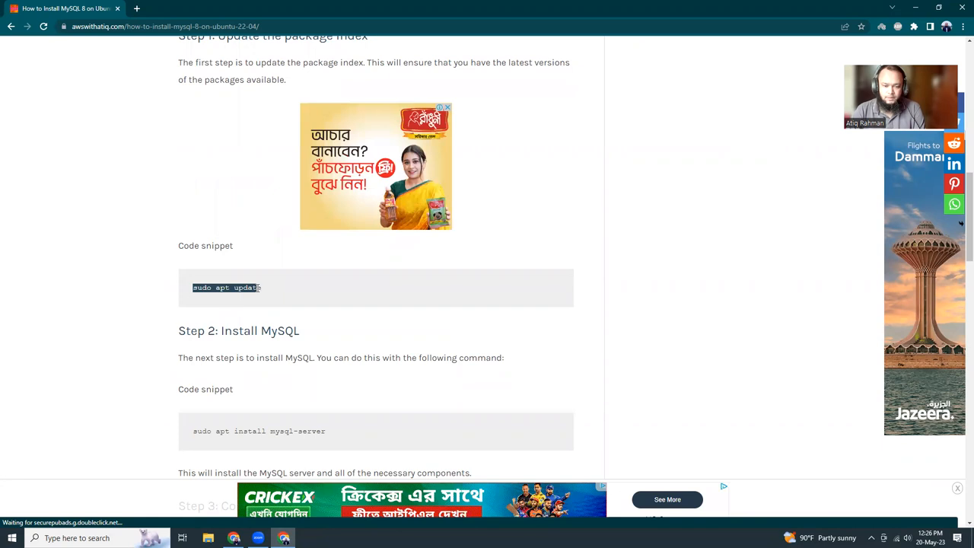
scroll("down", 3)
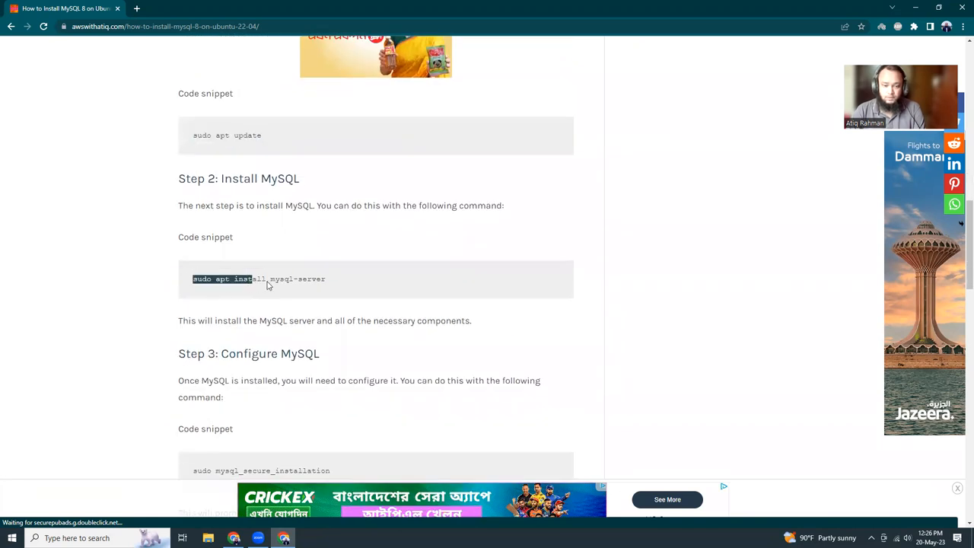
scroll("down", 3)
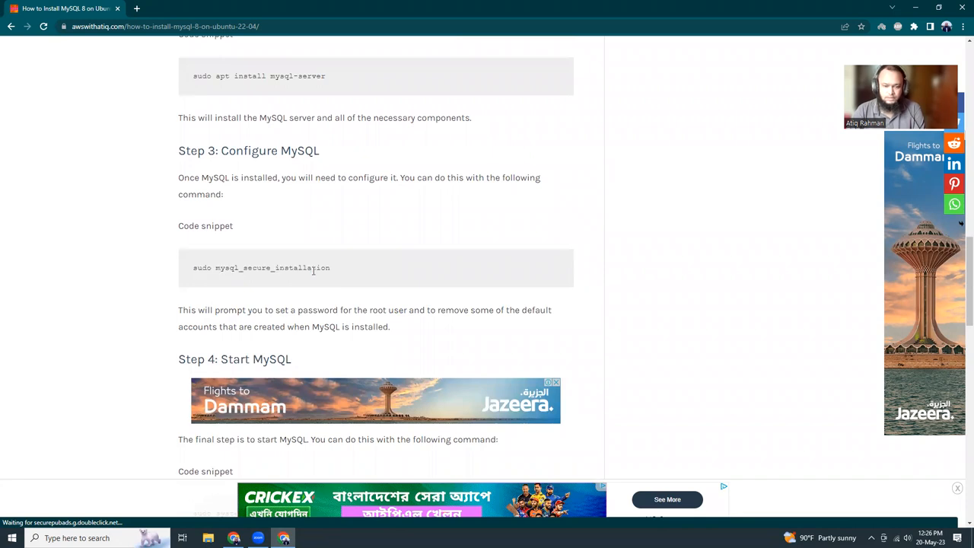
scroll("up", 3)
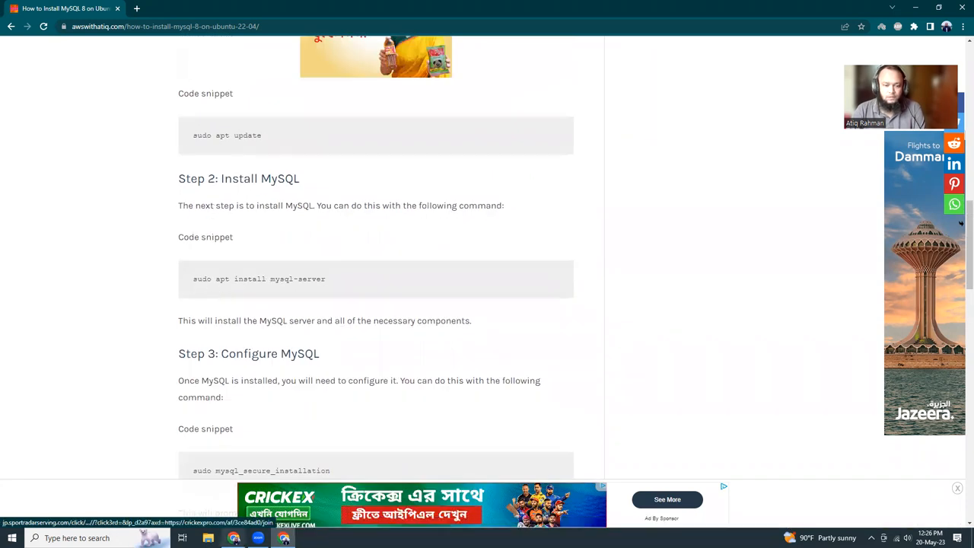
left_click(183, 8)
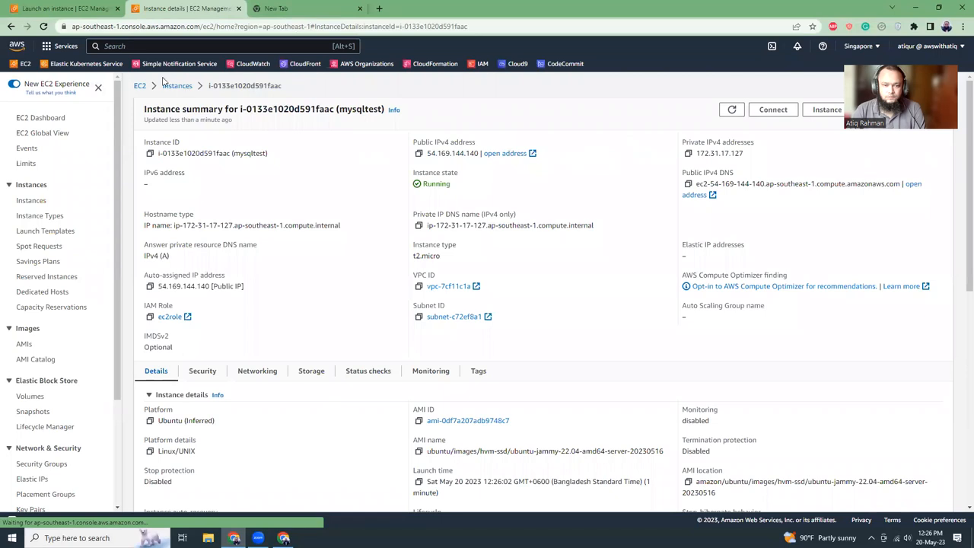
mouse_move(353, 179)
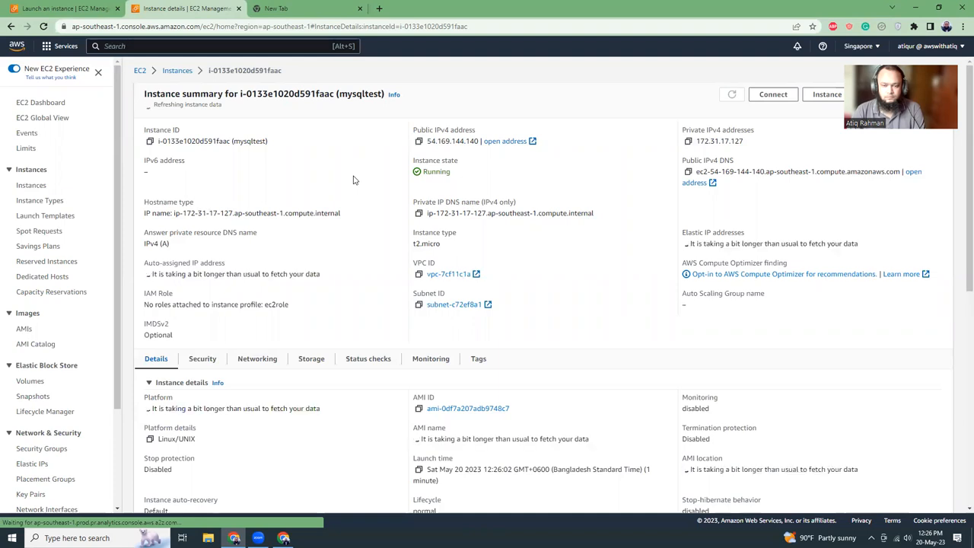
Connect to mysqltest via Session Manager from the Connect to instance page.
left_click(731, 94)
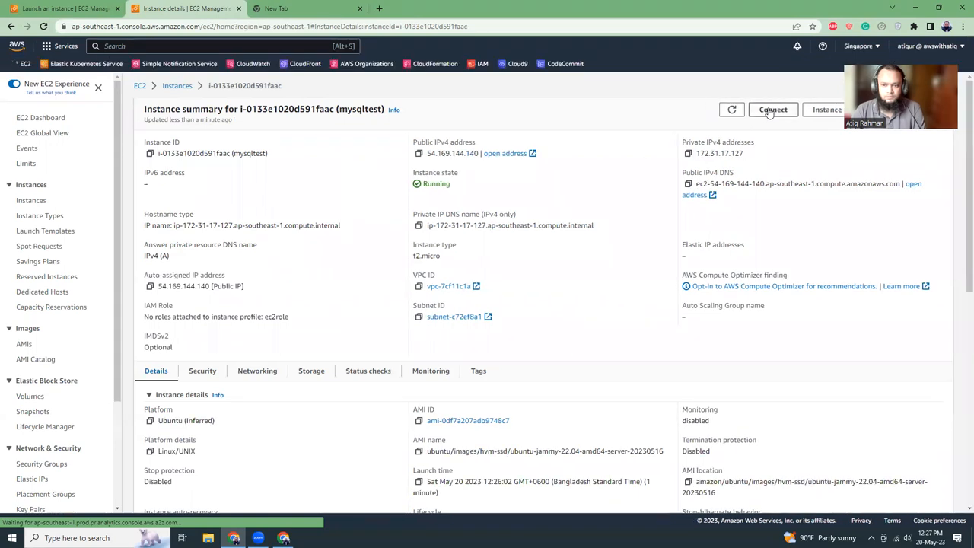
left_click(773, 109)
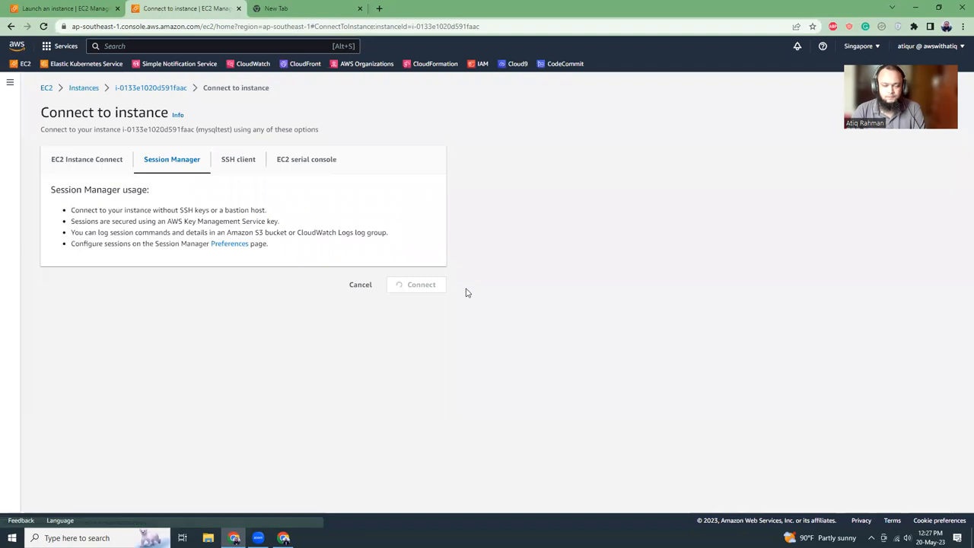
left_click(416, 284)
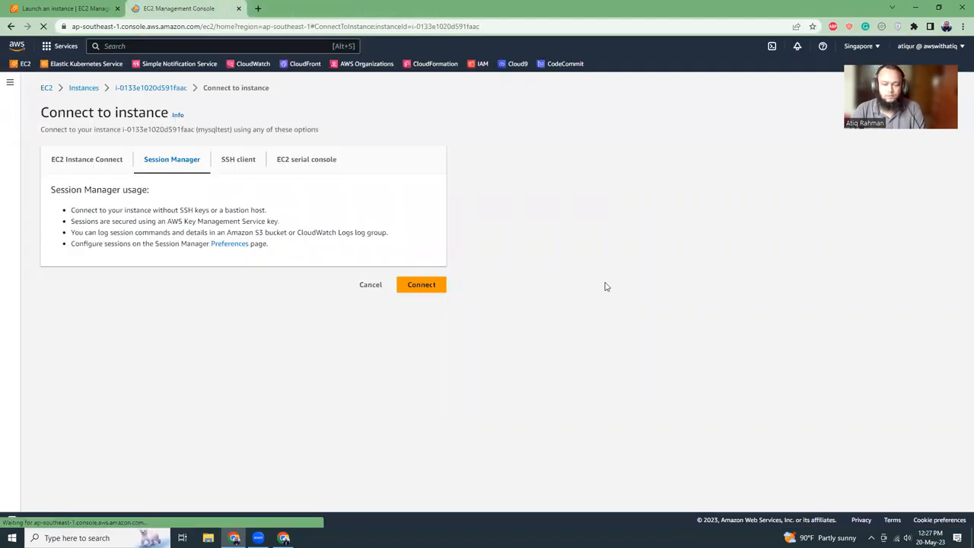
left_click(421, 283)
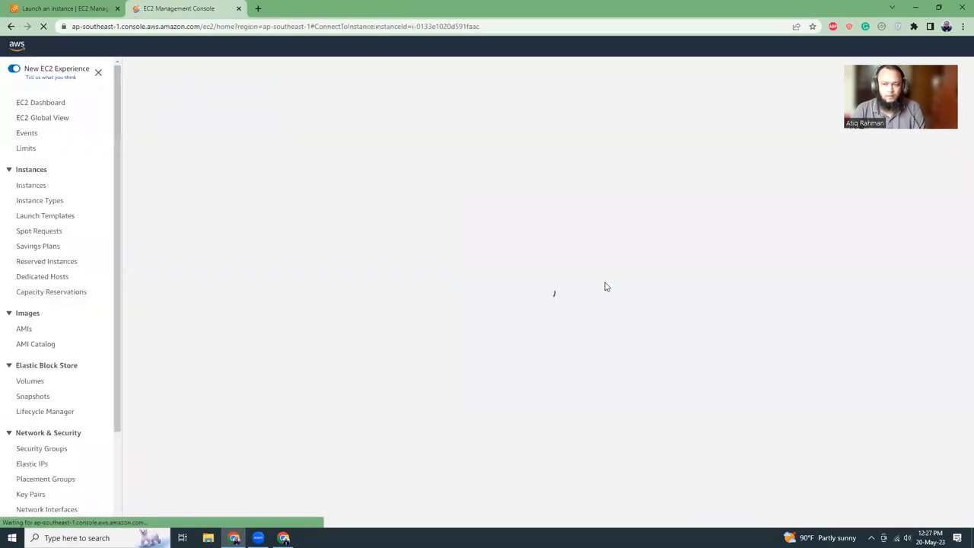
left_click(418, 284)
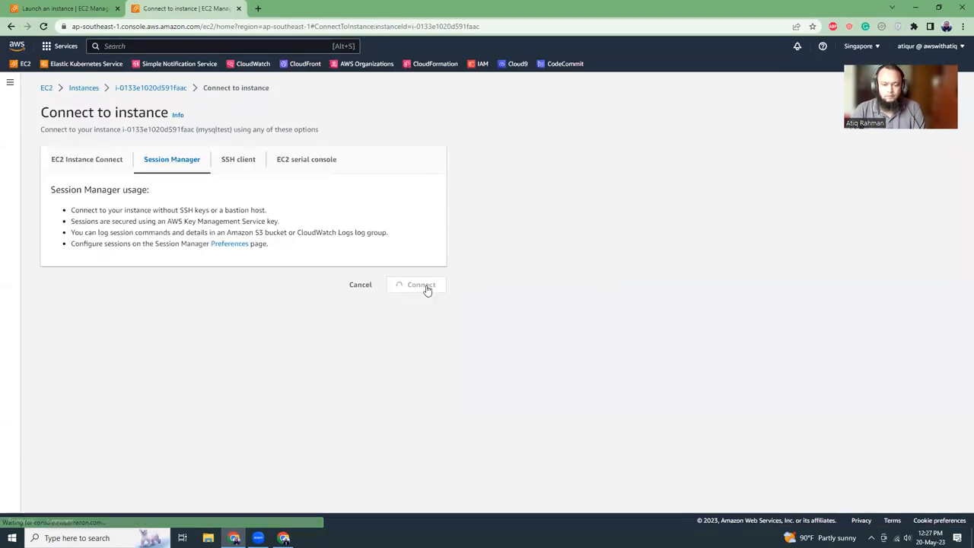
left_click(421, 284)
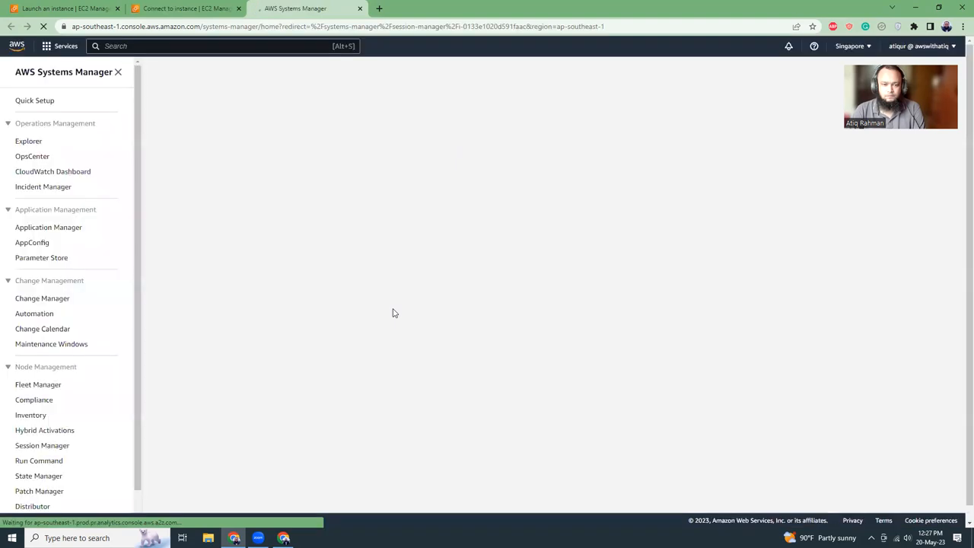
As root run sudo apt update, then sudo apt install mysql-server and confirm with y.
left_click(42, 445)
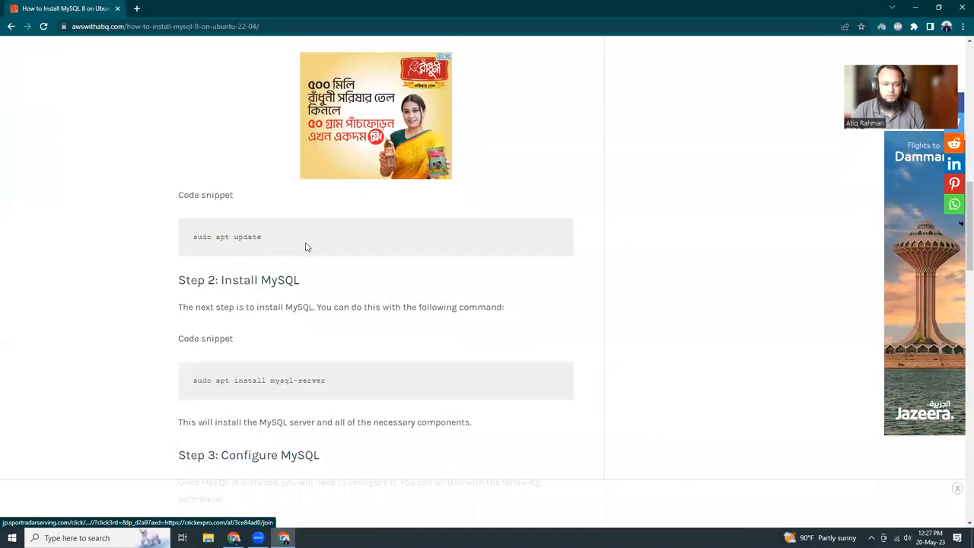
triple_click(227, 236)
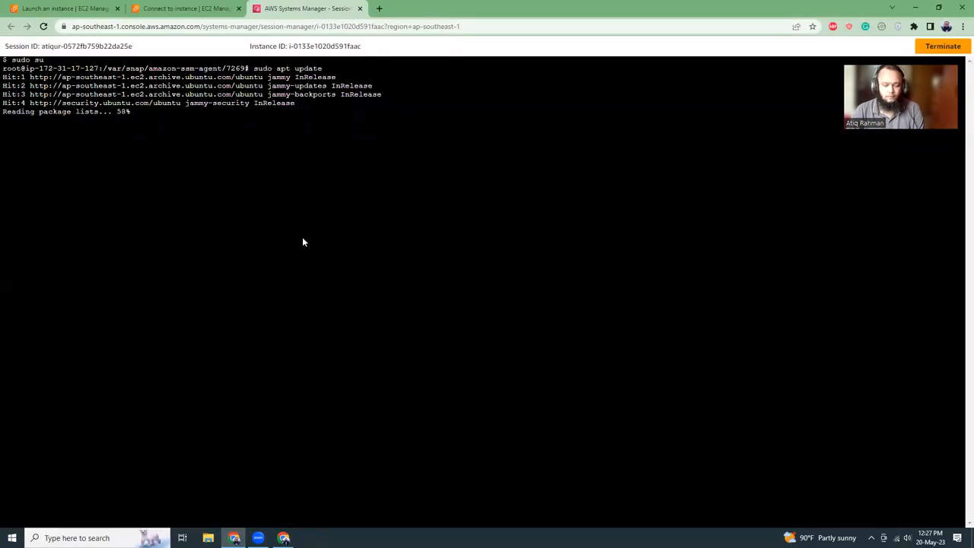
left_click(64, 9)
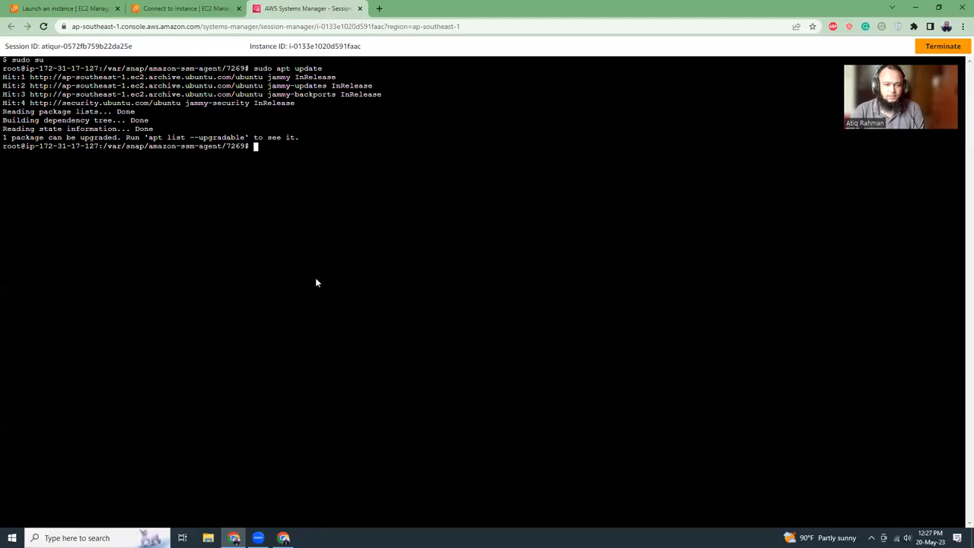
type("sudo apt install mysql-server")
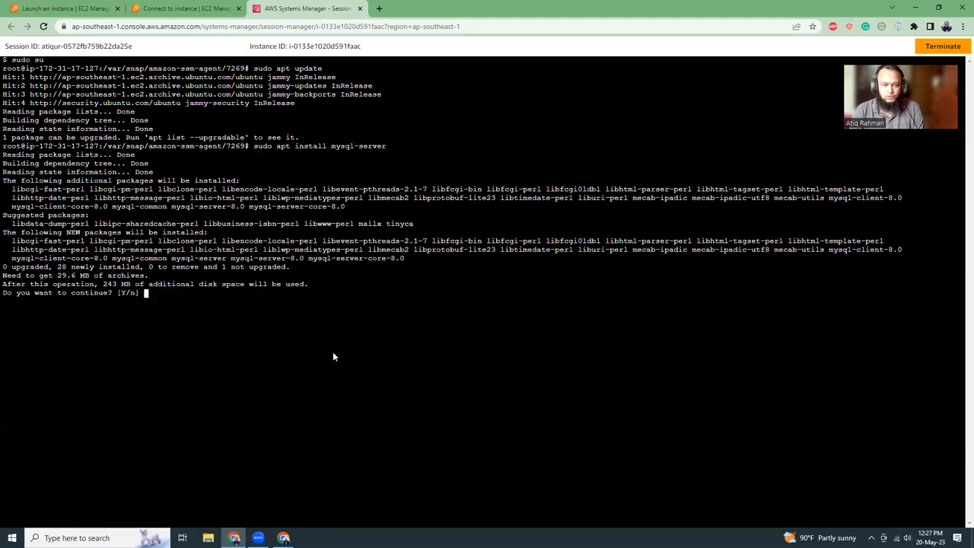
type("y")
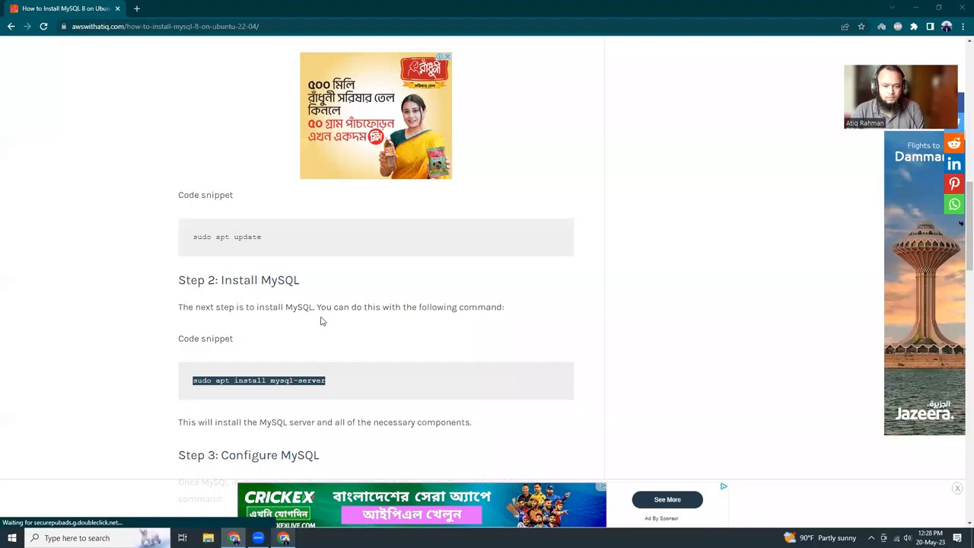
scroll("down", 3)
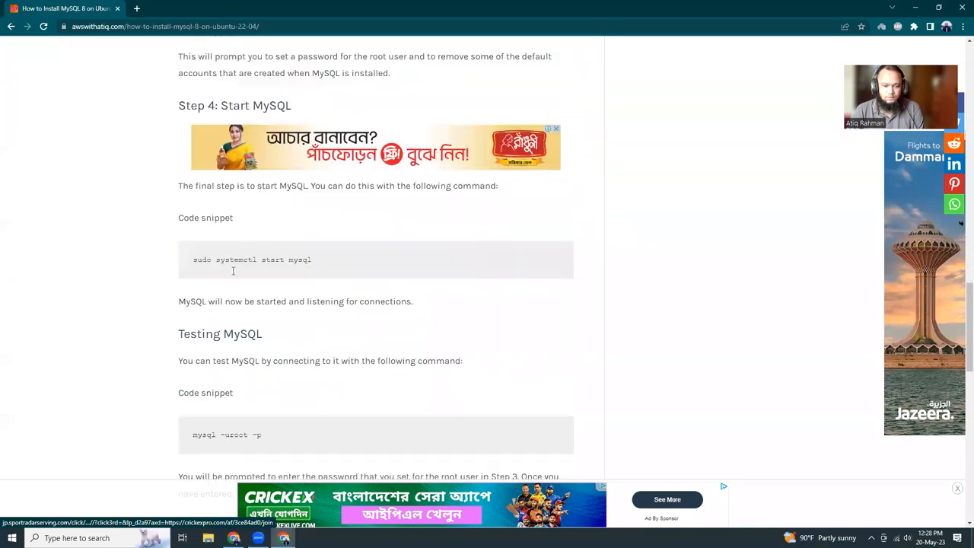
Run sudo systemctl start mysql and sudo systemctl enable mysql, then add a new browser tab.
triple_click(252, 259)
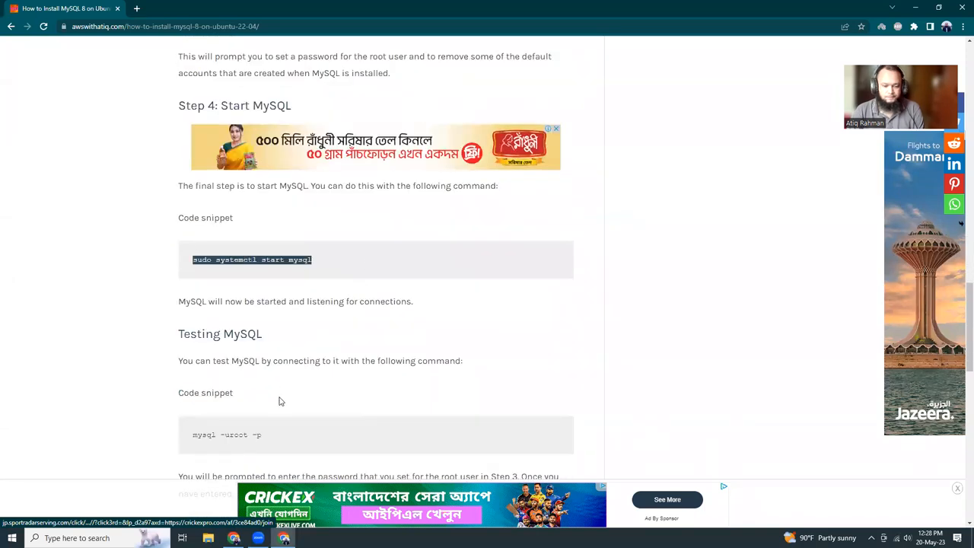
left_click(304, 8)
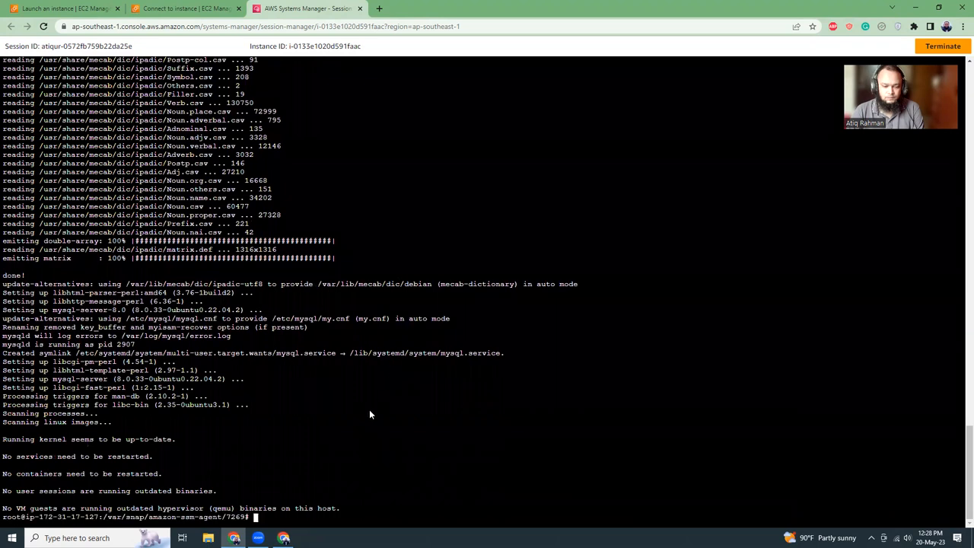
type("sudo systemctl start mysql")
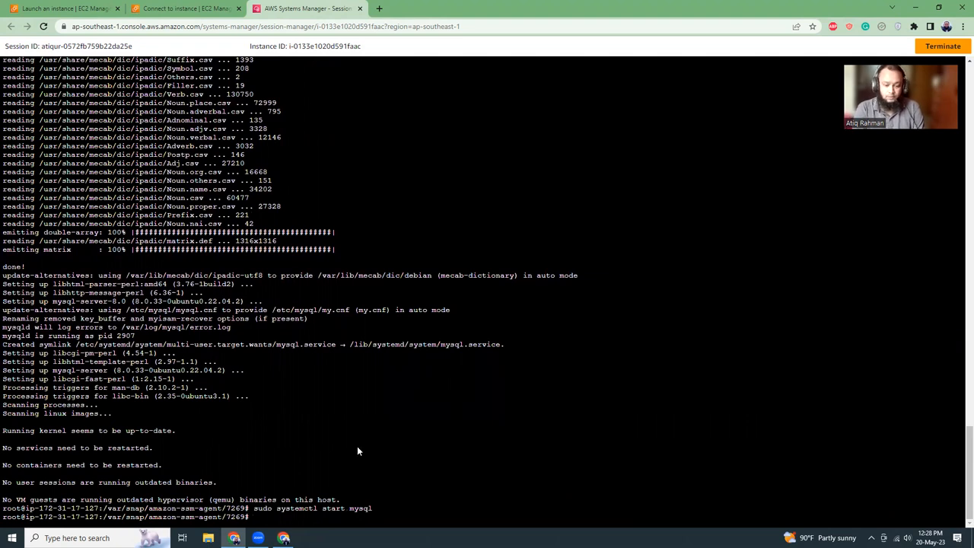
type("sudo systemctl enable mysql")
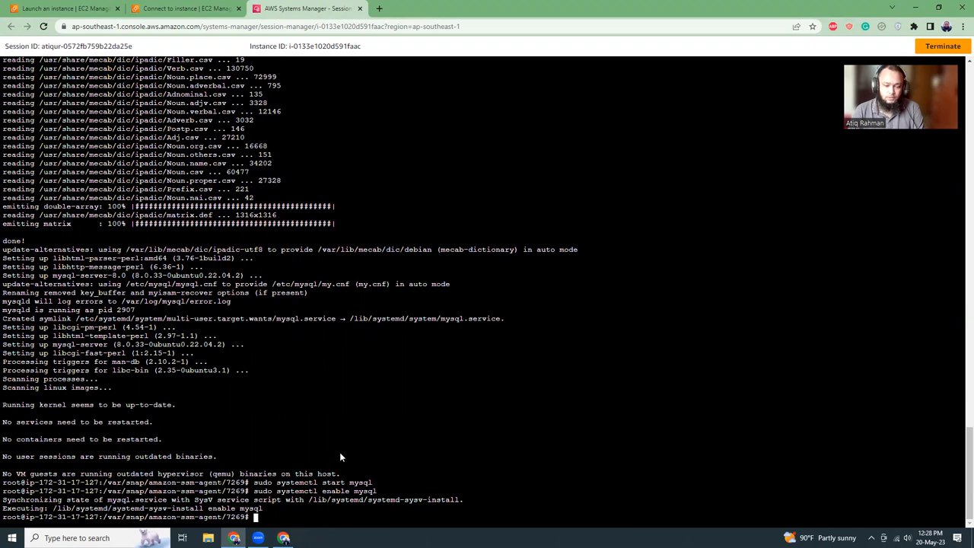
mouse_move(283, 520)
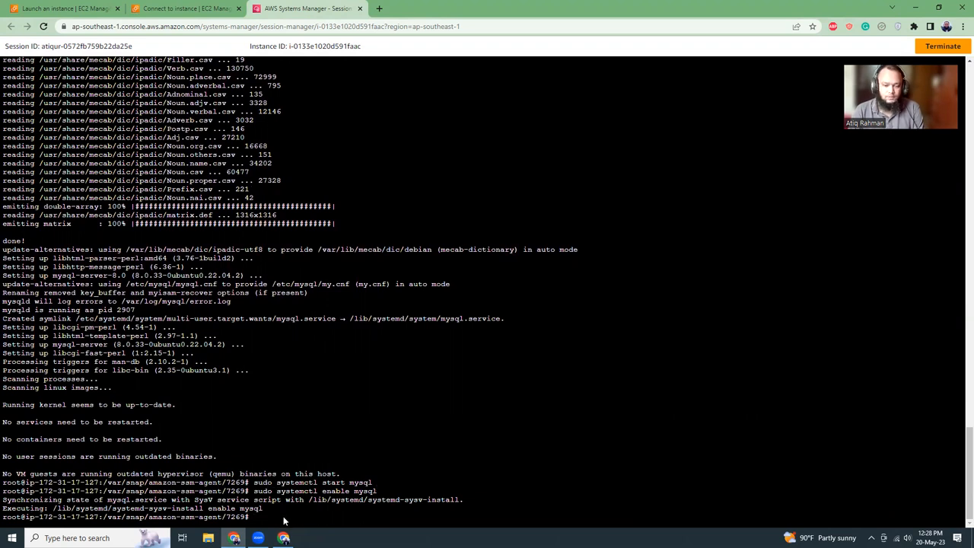
left_click(65, 8)
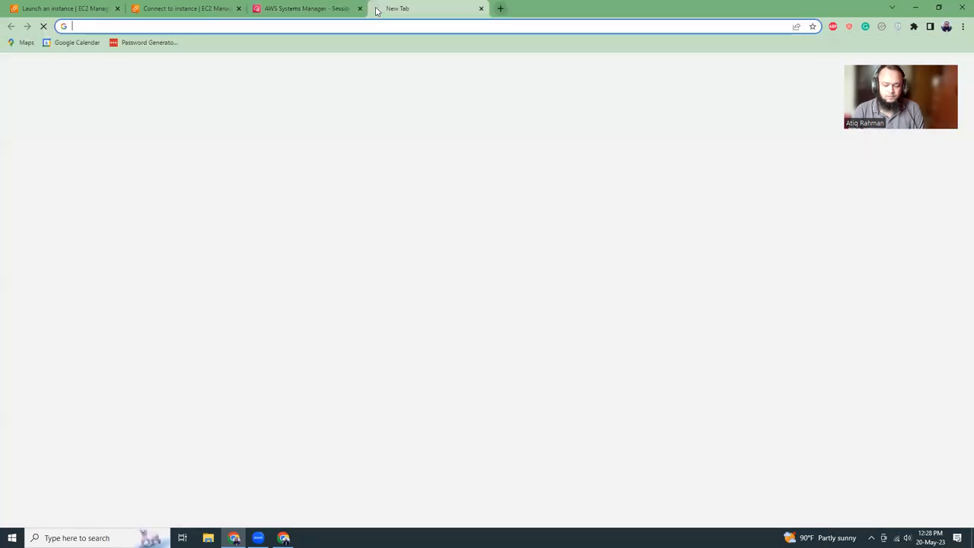
Load the MySQL 8 tutorial, copy mysql -u root -p from Step 3 and return to the session.
left_click(305, 8)
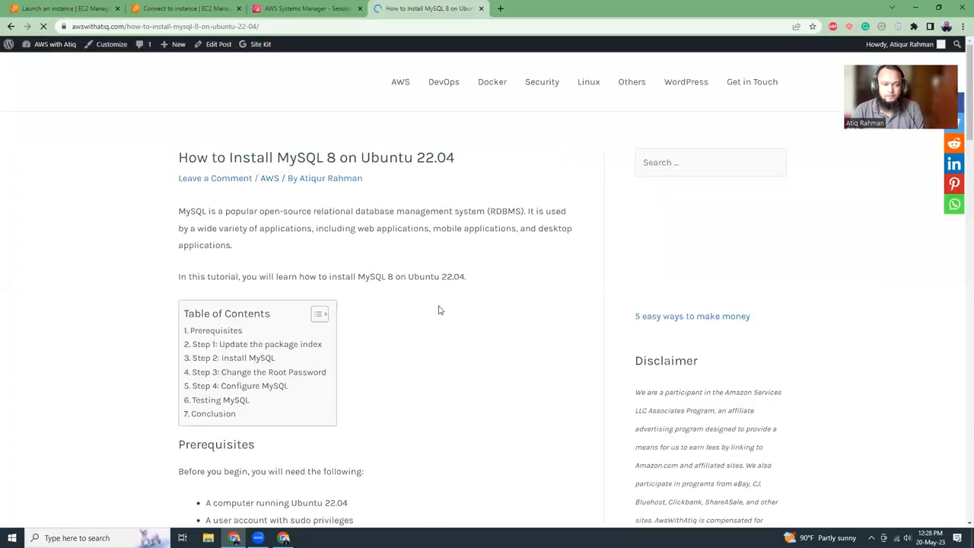
scroll("down", 3)
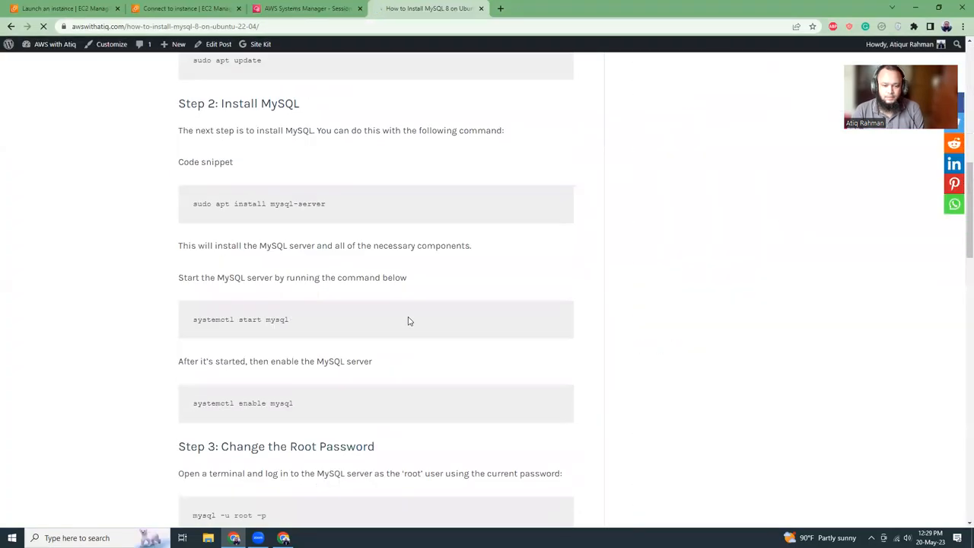
scroll("down", 3)
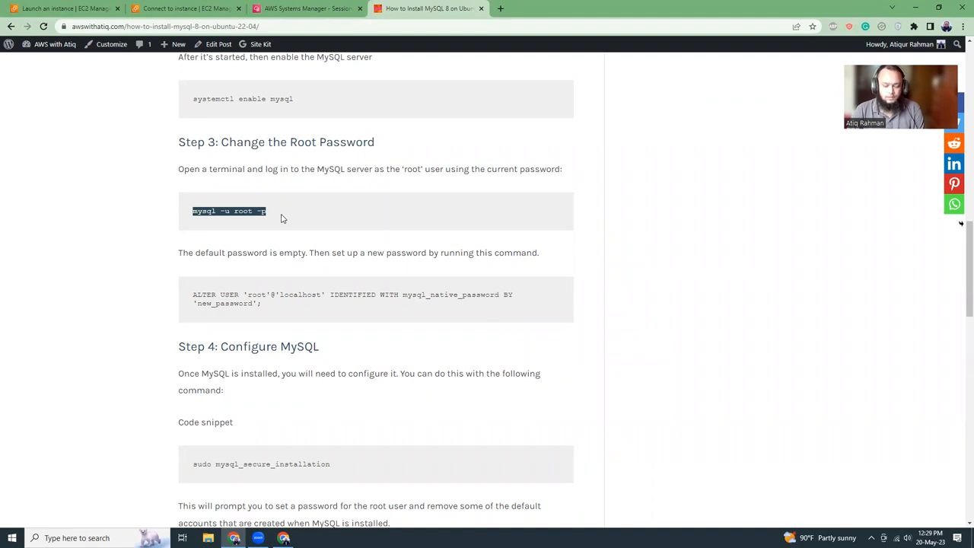
left_click(305, 8)
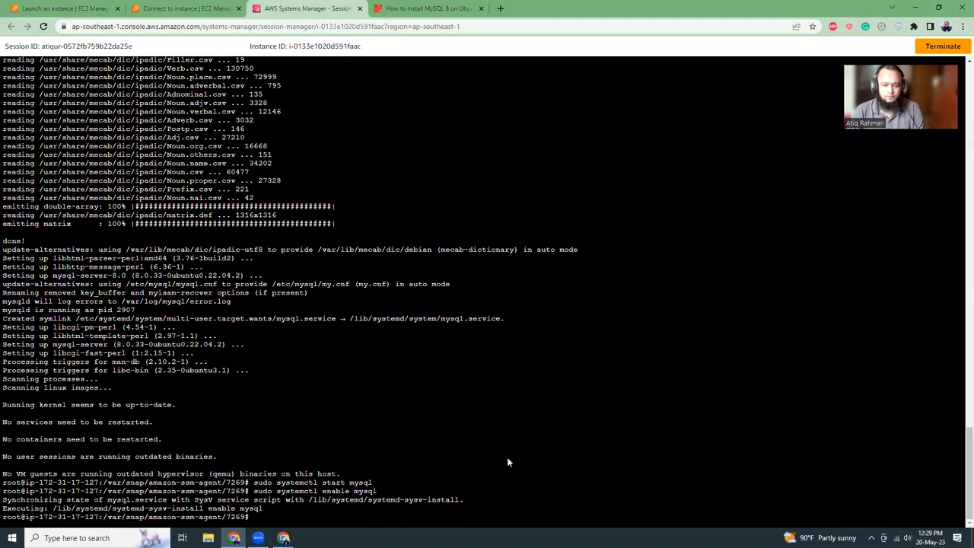
type("mysql -u root -p")
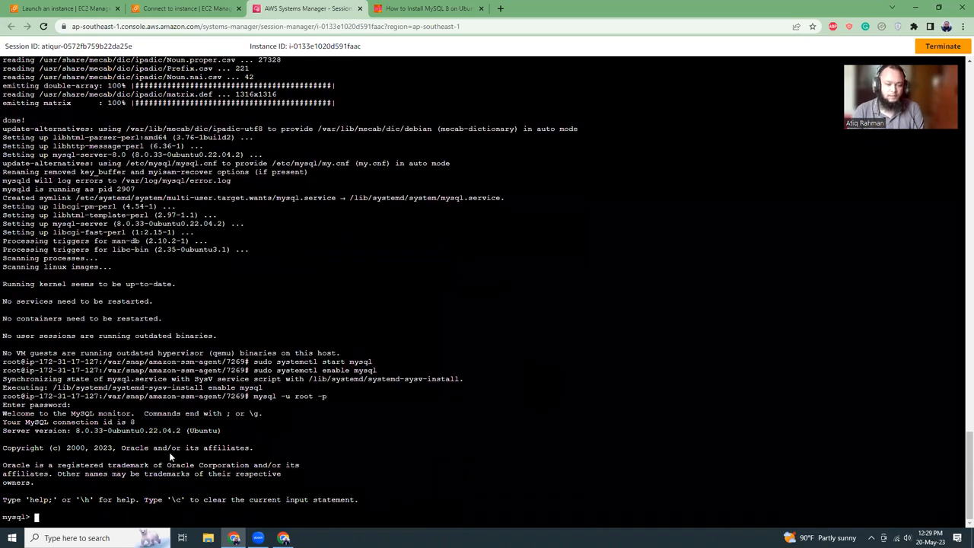
left_click(428, 8)
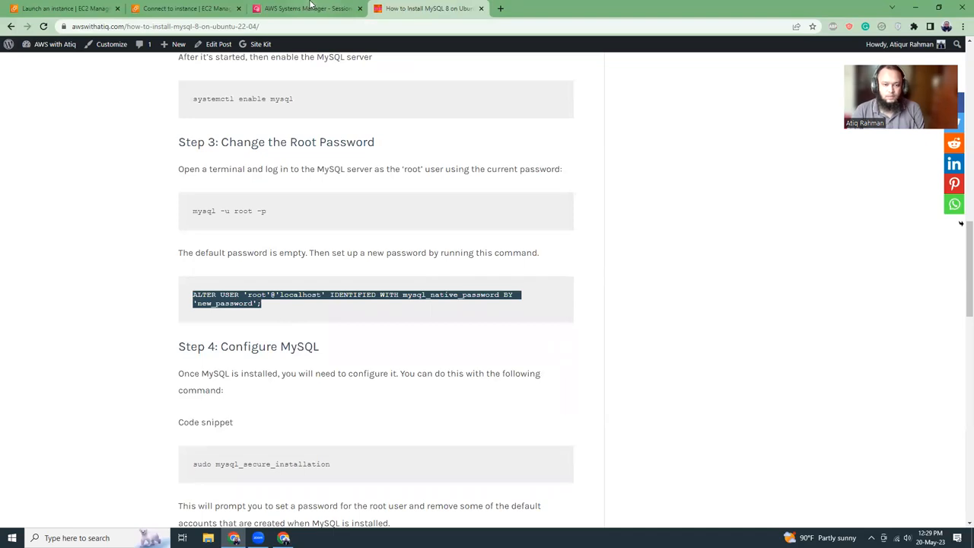
left_click(307, 8)
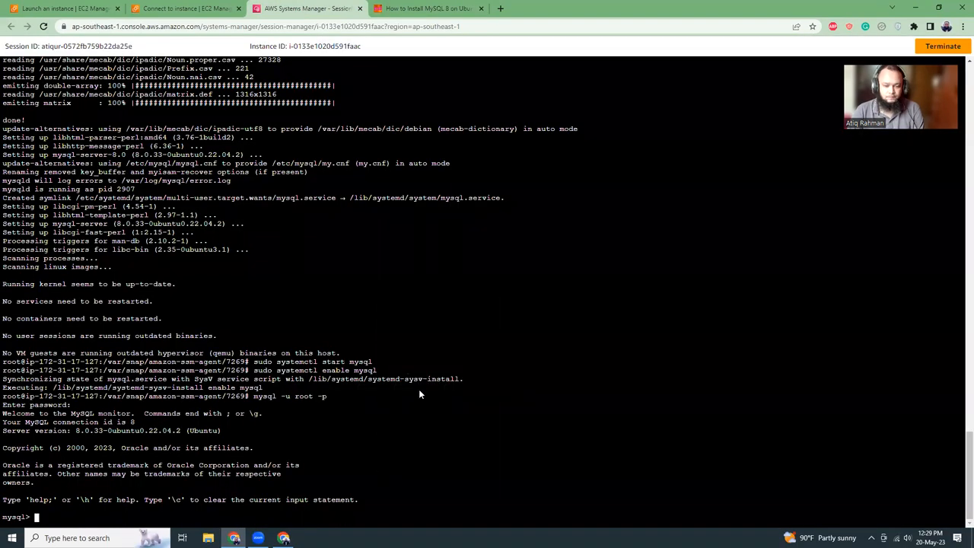
type("ALTER USER 'root'@'localhost' IDENTIFIED WITH mysql_native_password BY 'new_password';")
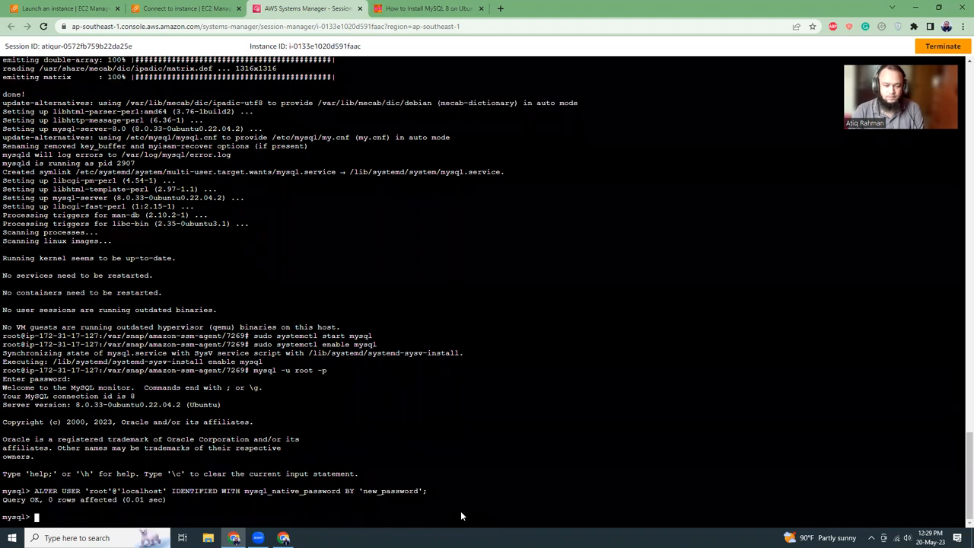
type("e")
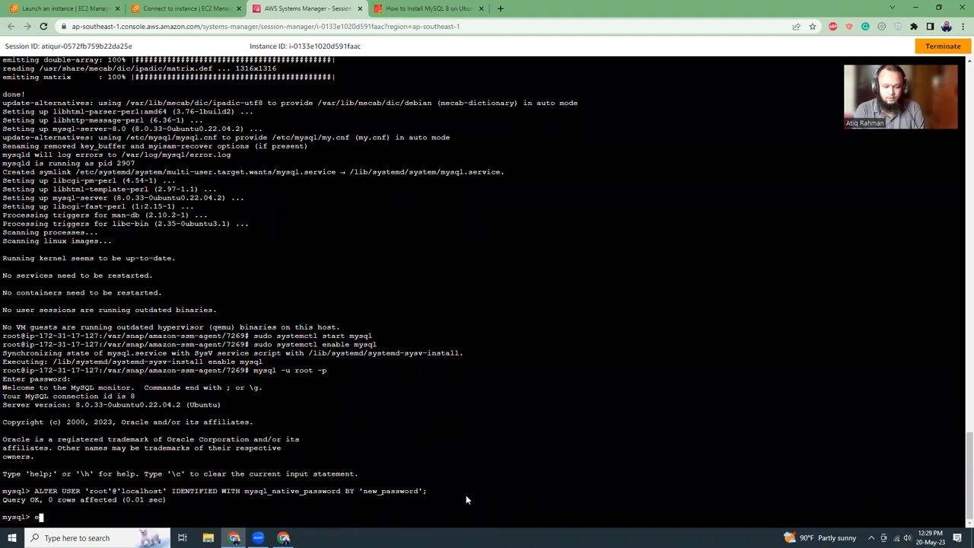
type("xit")
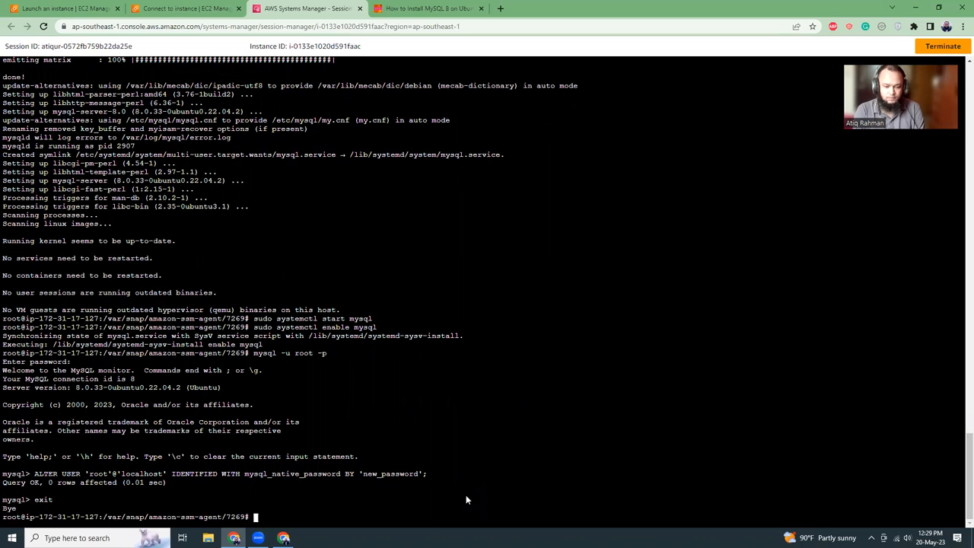
mouse_move(449, 494)
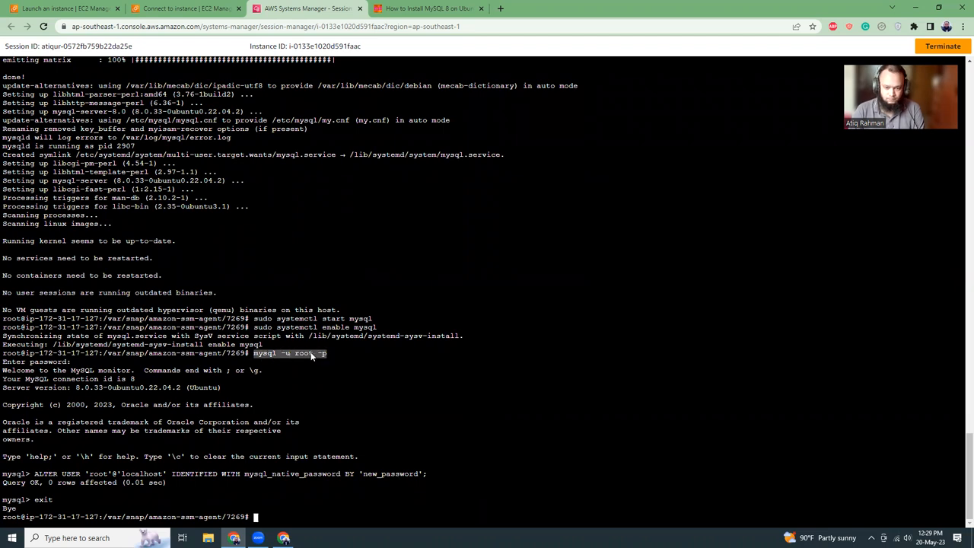
Log in again as root with the new_password from the guide, then exit the MySQL monitor.
type("mysql -u root -p")
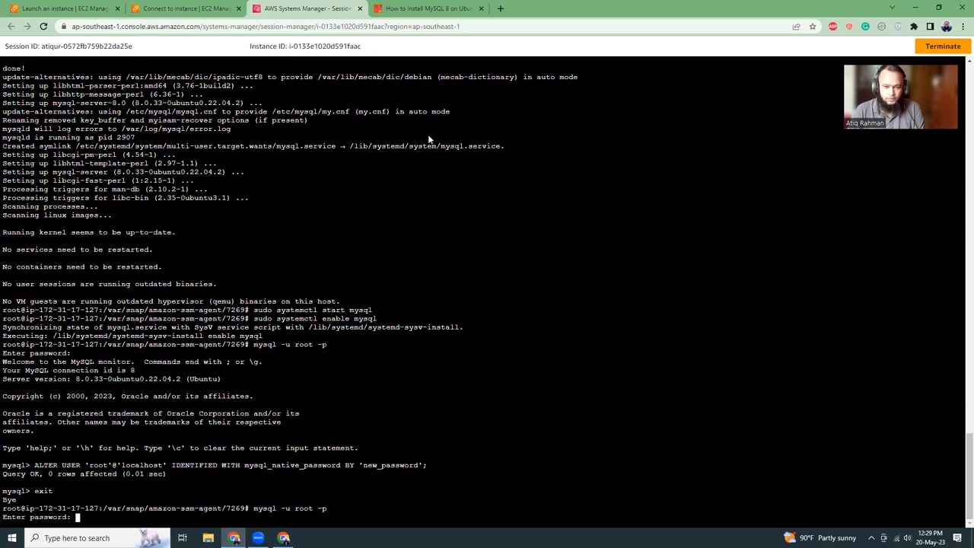
left_click(426, 8)
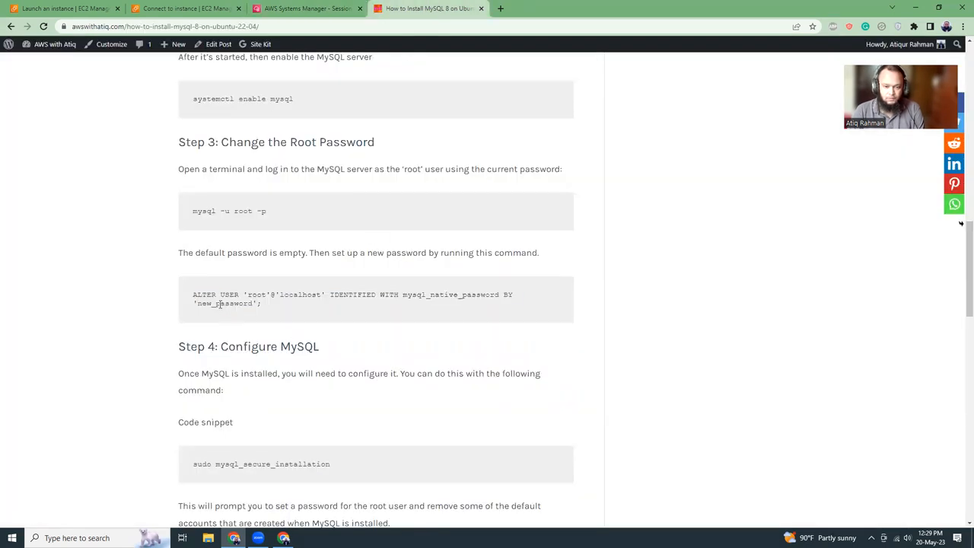
double_click(220, 303)
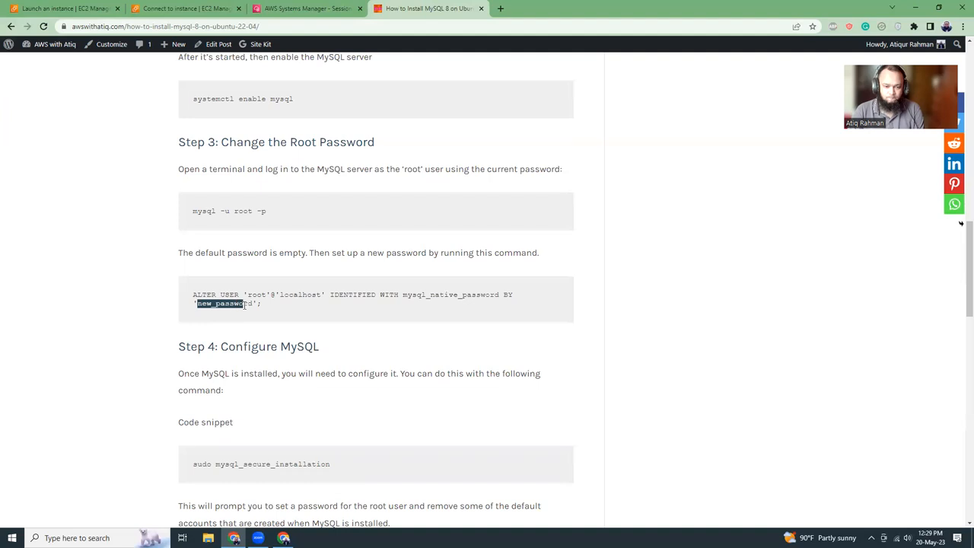
left_click(304, 8)
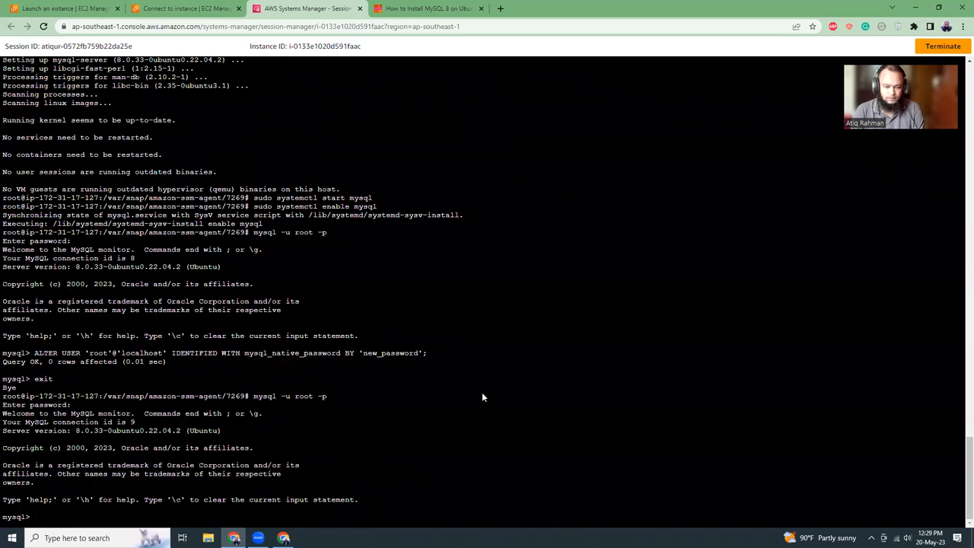
type("exit")
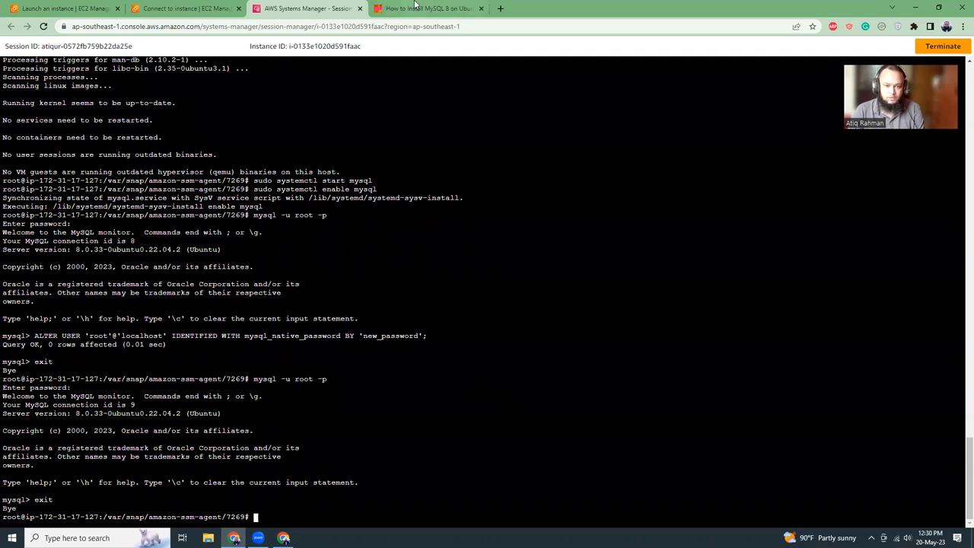
Run sudo mysql_secure_installation and fetch the new_password placeholder for its root password prompt.
left_click(428, 8)
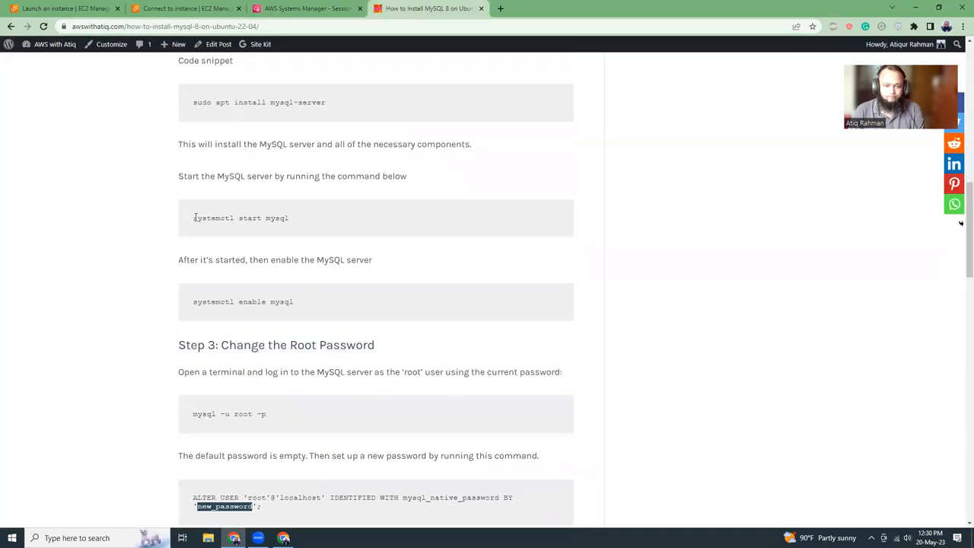
double_click(240, 218)
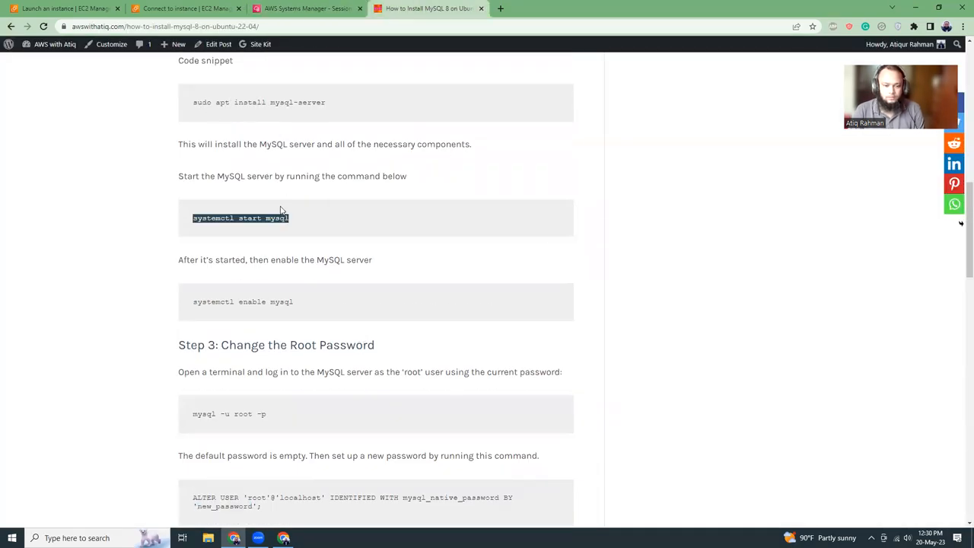
scroll("down", 3)
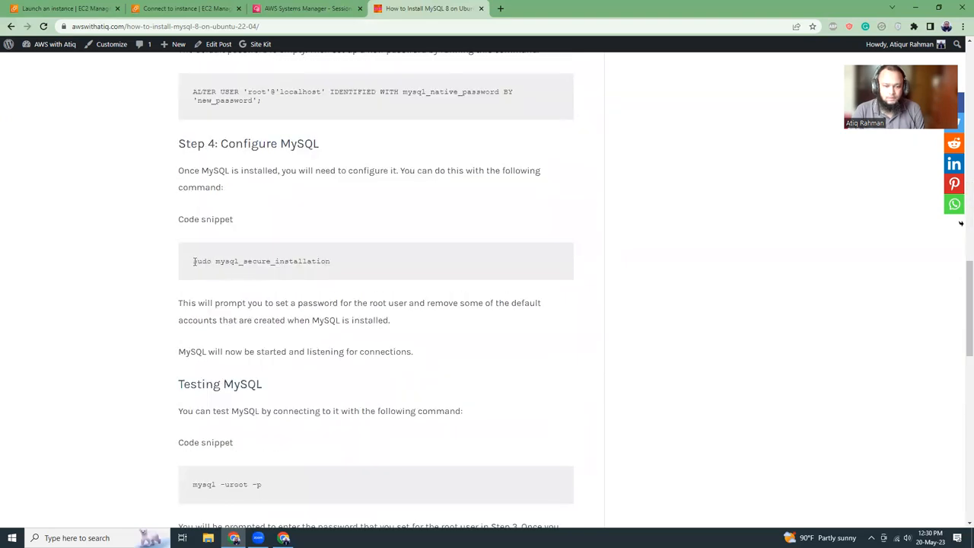
left_click(304, 8)
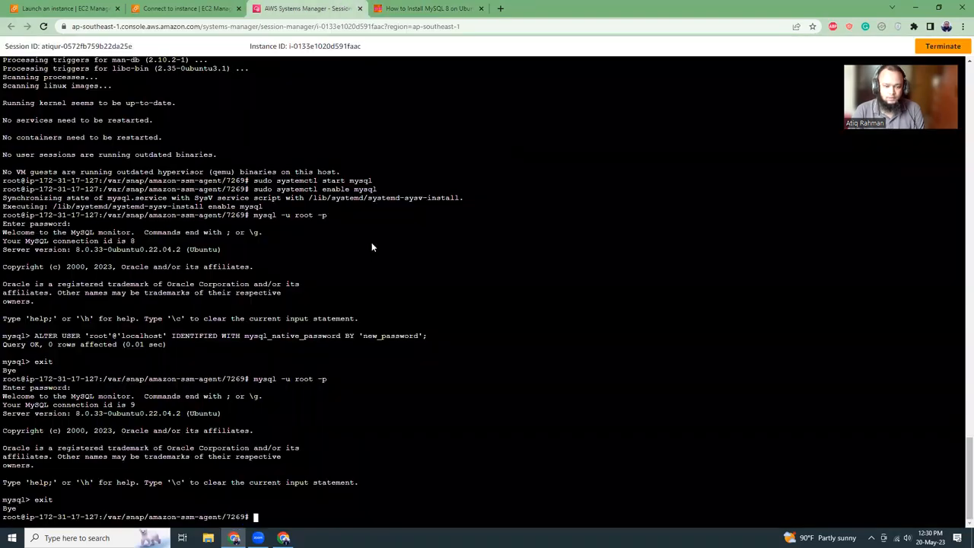
type("sudo mysql_secure_installation")
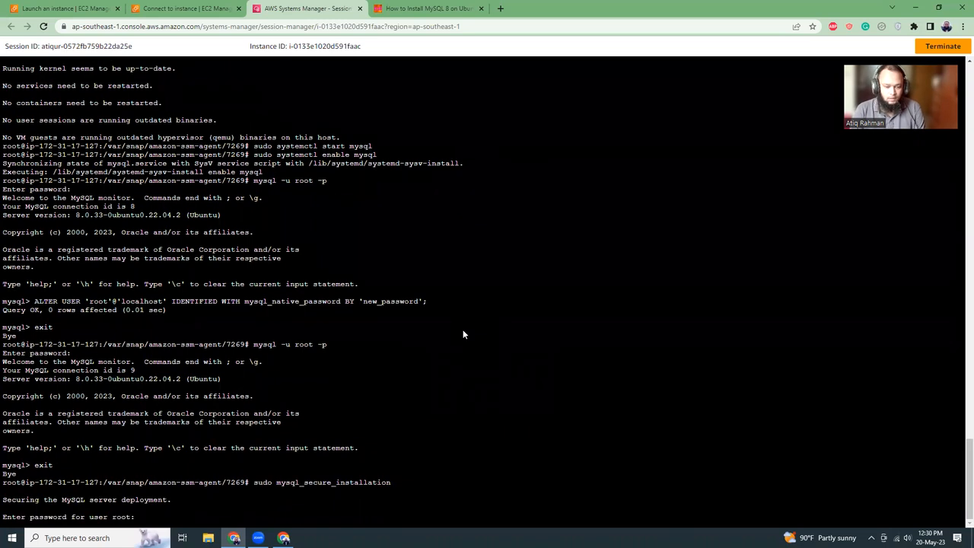
left_click(426, 9)
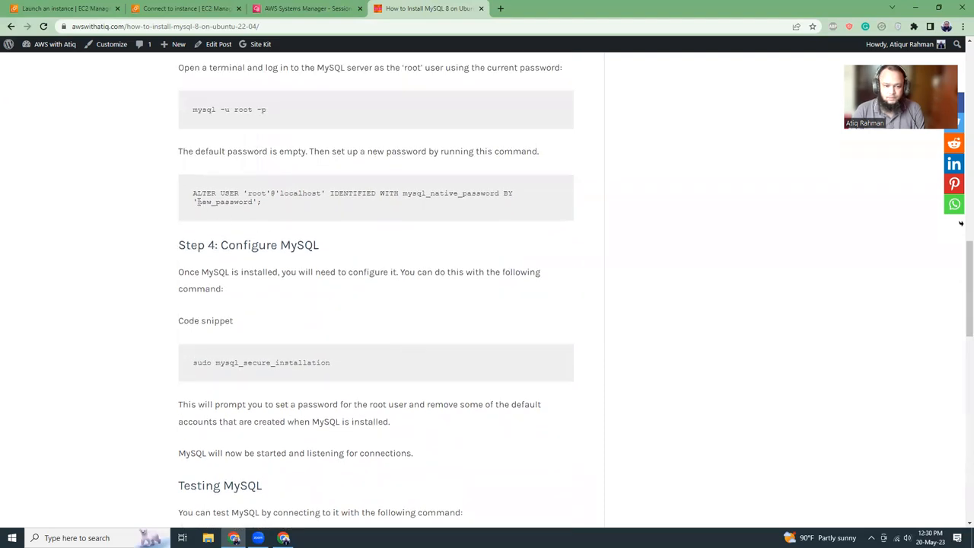
double_click(223, 202)
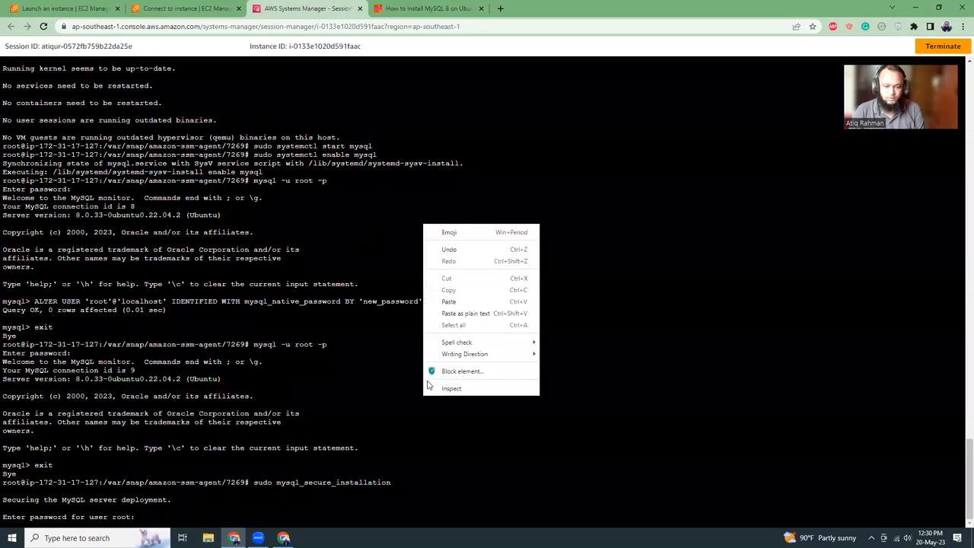
Supply the root password and answer the secure-installation prompts (n, then y to remove anonymous users, remote root login and the test database).
left_click(451, 320)
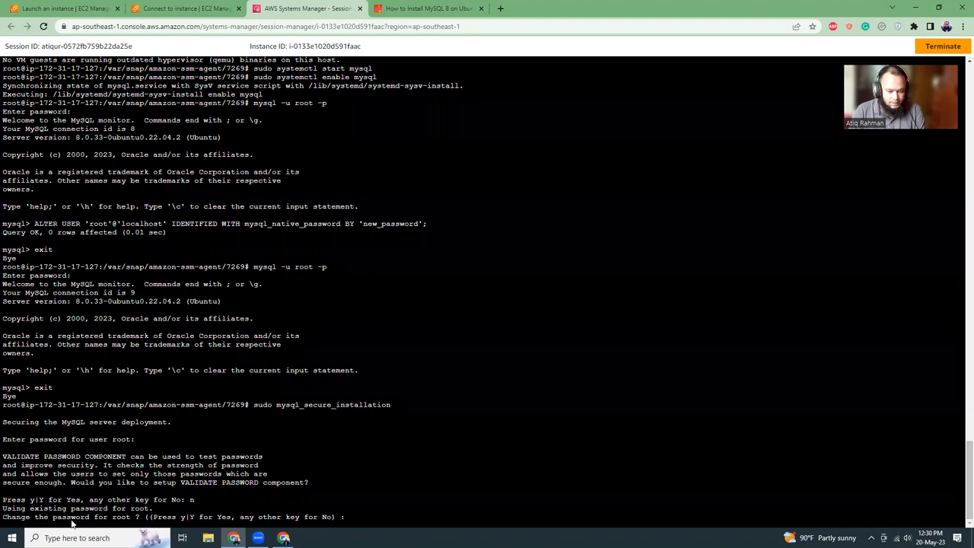
mouse_move(42, 515)
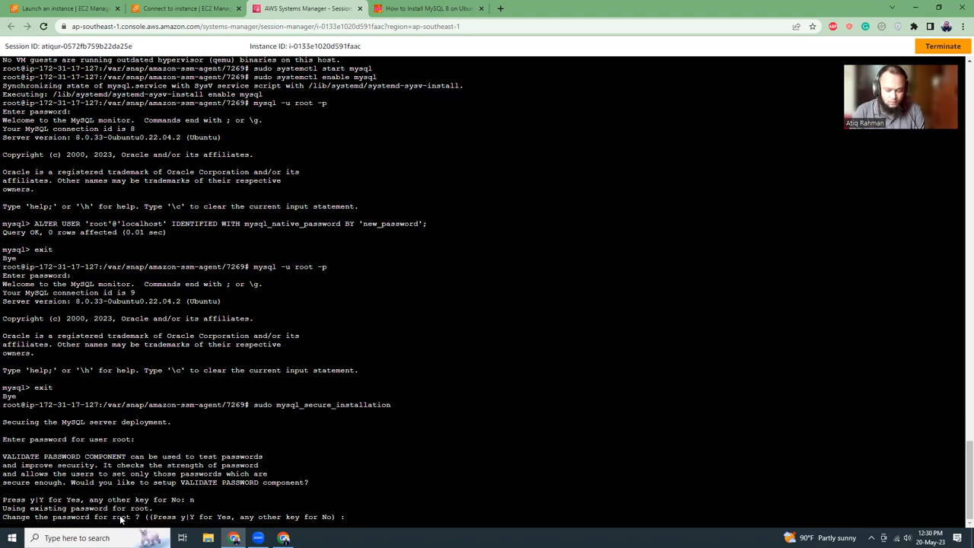
type("n")
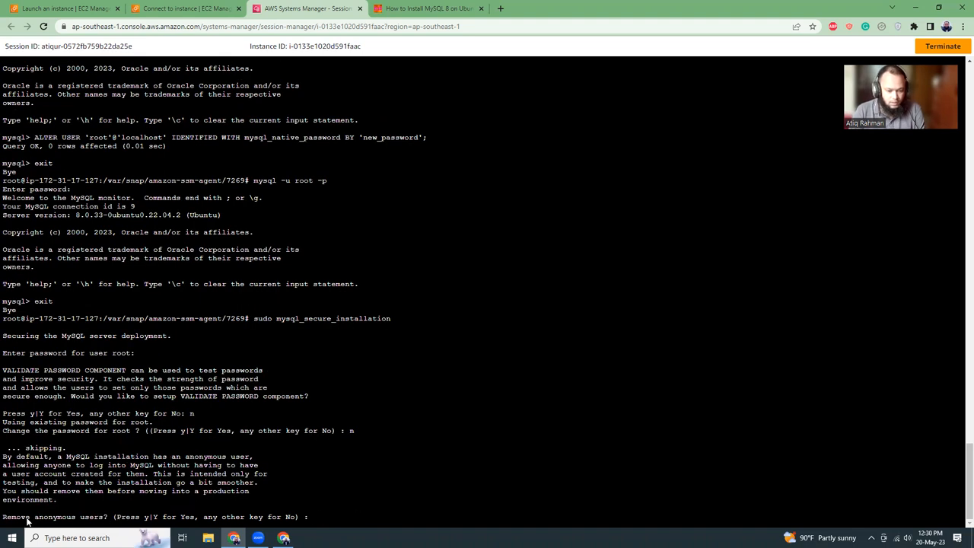
mouse_move(151, 504)
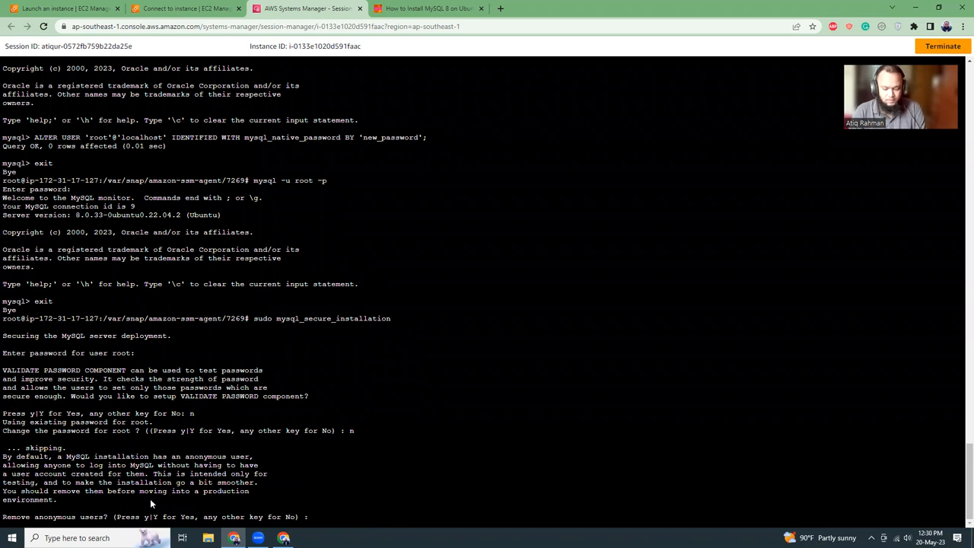
type("y")
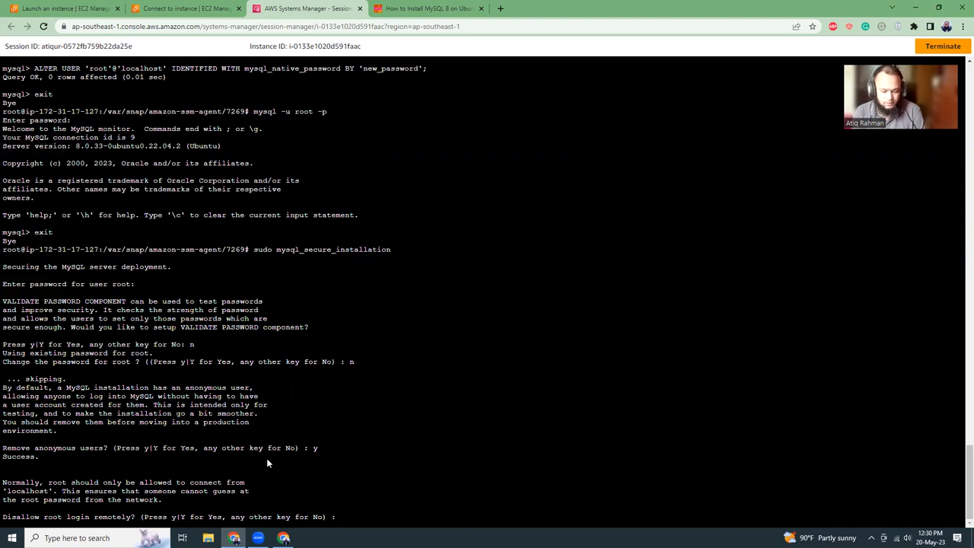
type("y")
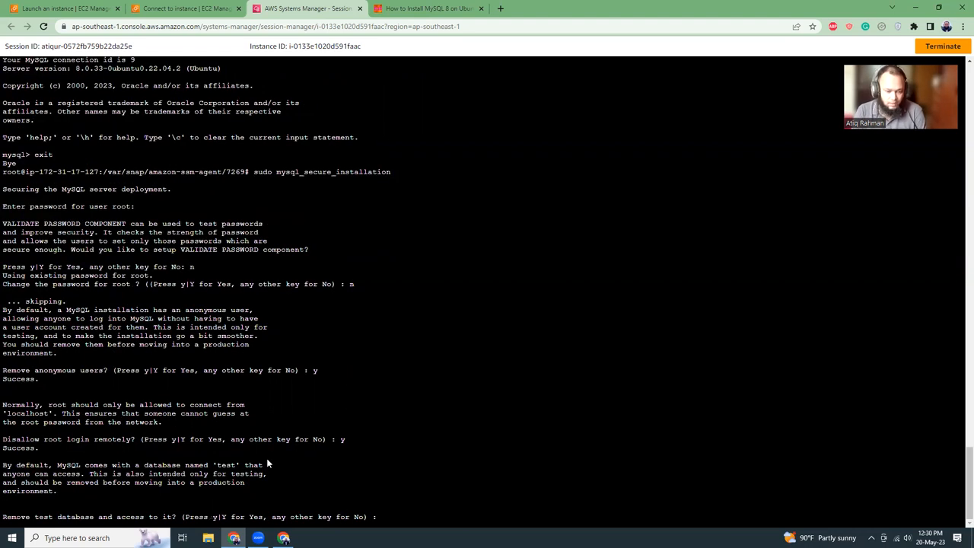
mouse_move(316, 464)
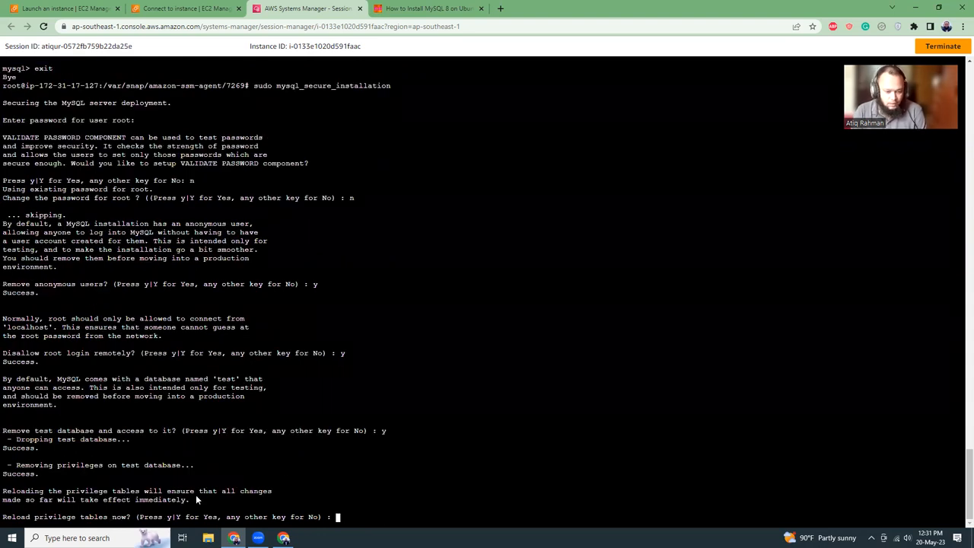
type("y")
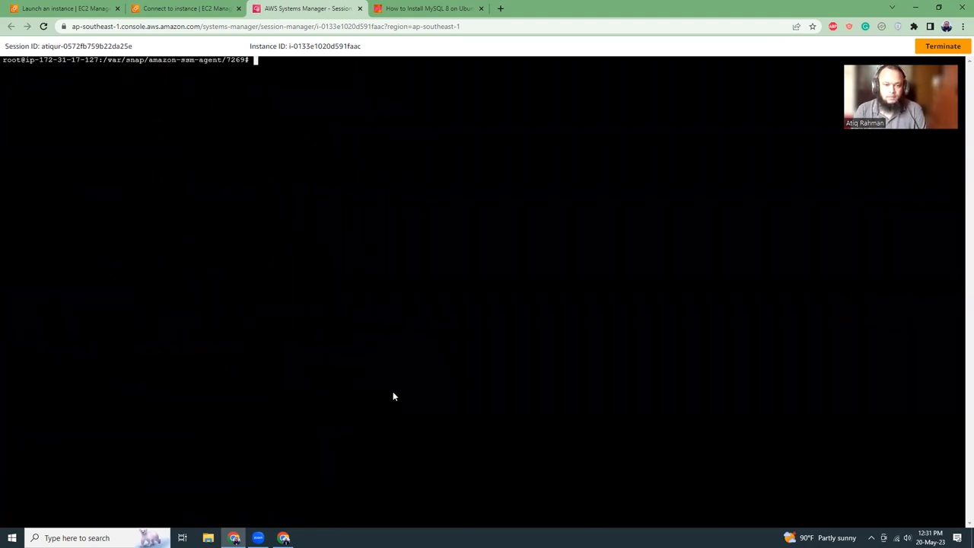
mouse_move(375, 305)
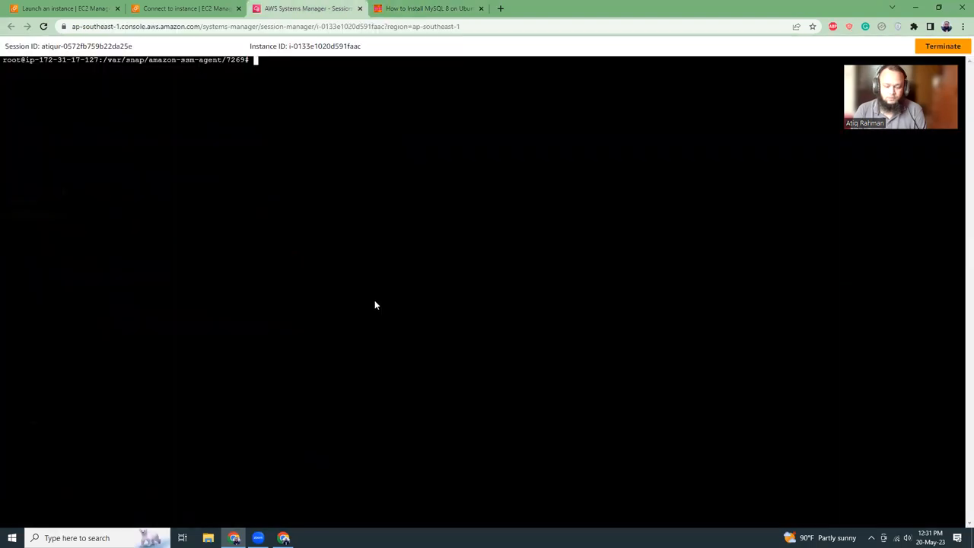
Run mysql -u root -p and paste new_password copied from the blog tab to reach the mysql prompt.
type("mysql -u root -p")
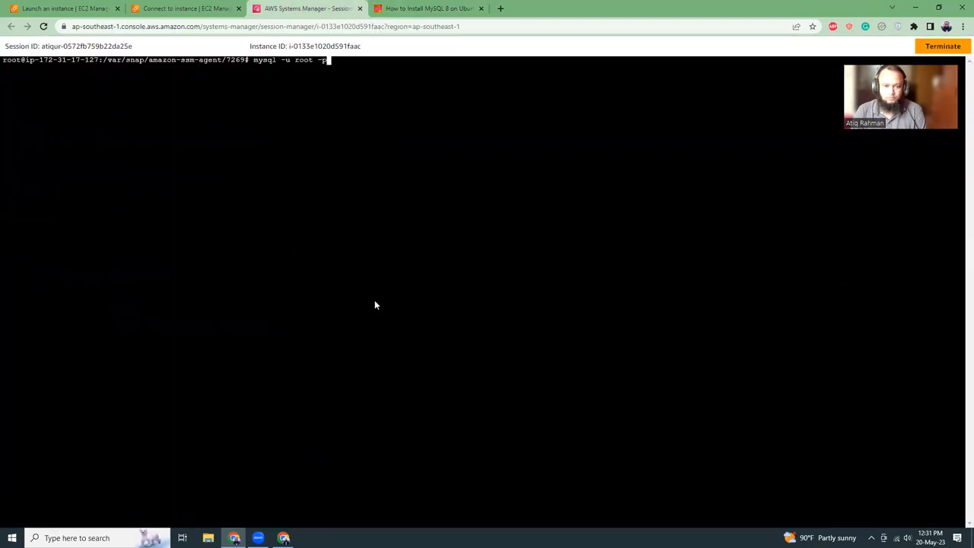
left_click(426, 8)
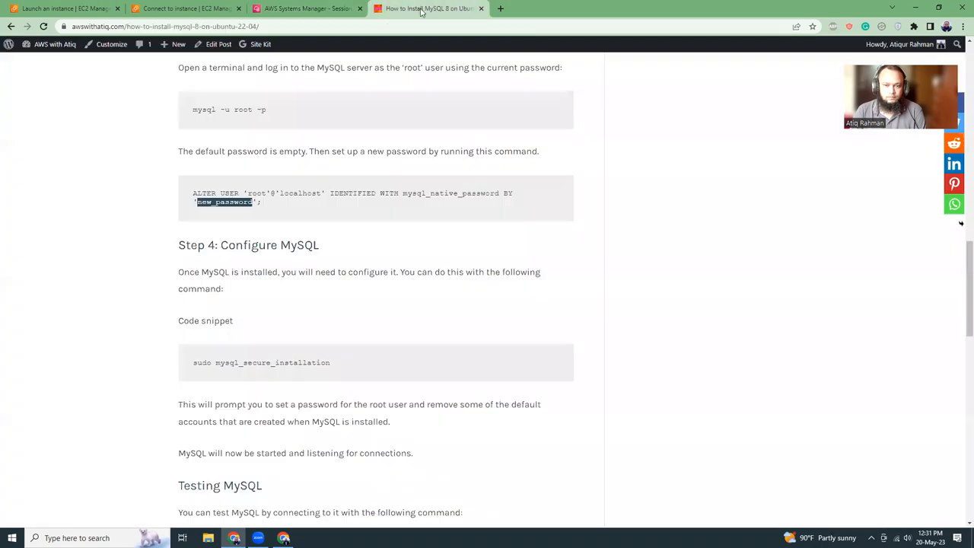
right_click(224, 202)
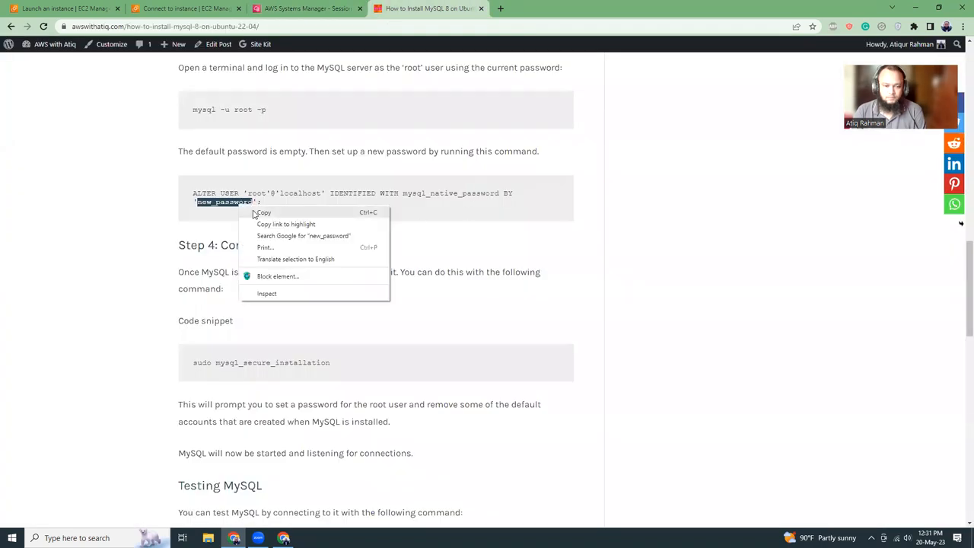
left_click(304, 8)
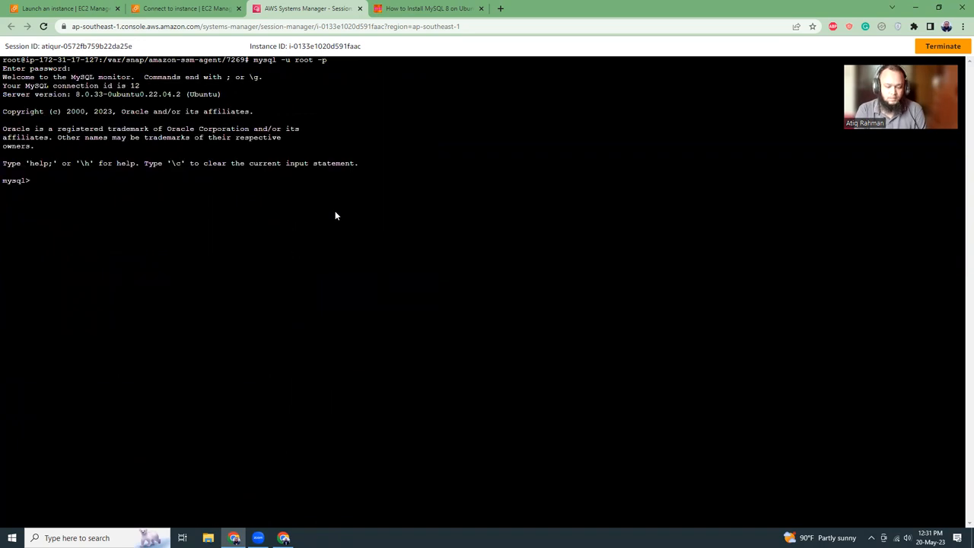
Create the schema 'atiq' with create schema 'atiq'; after correcting the first attempt.
type("create d")
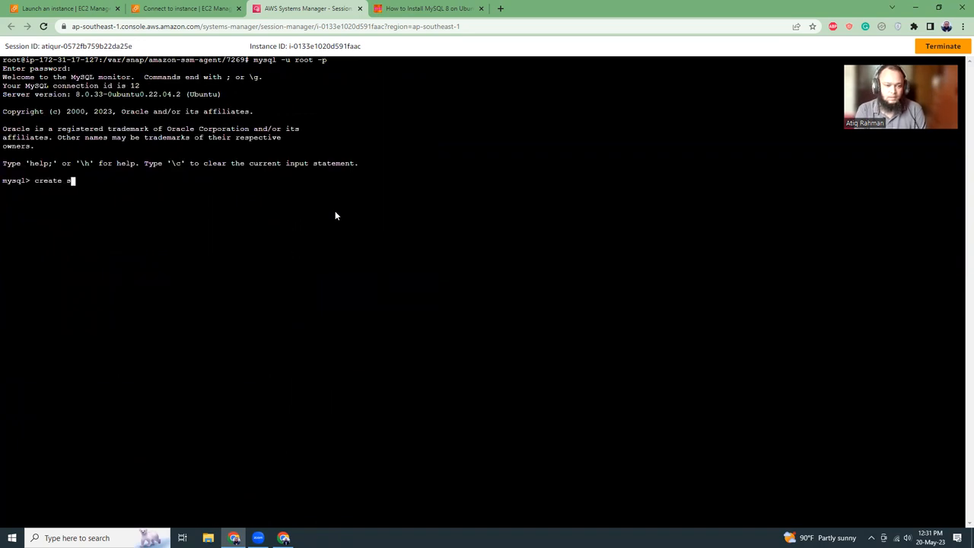
type("chema")
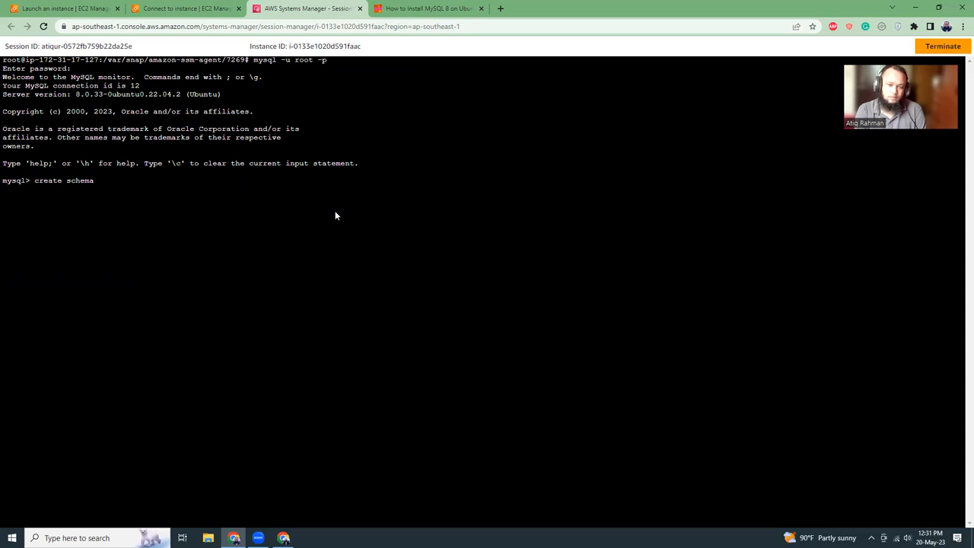
type("'atiq';")
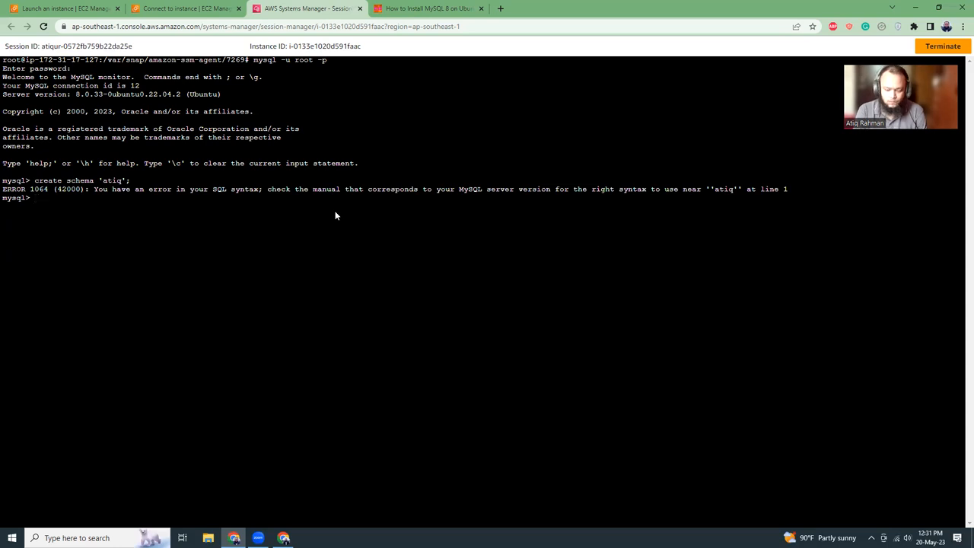
type("create schema 'atiq';")
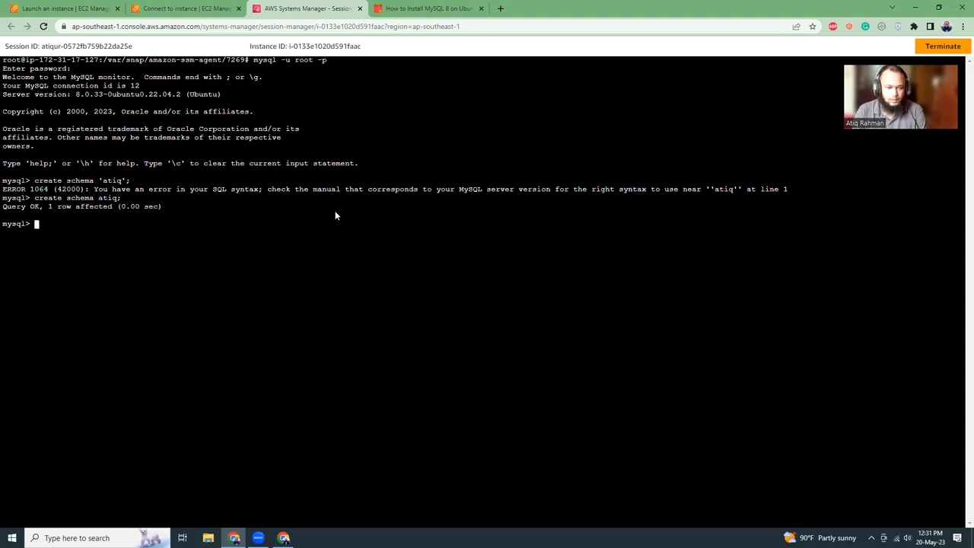
List the databases and switch the session to atiq with use atiq.
type("show databases;")
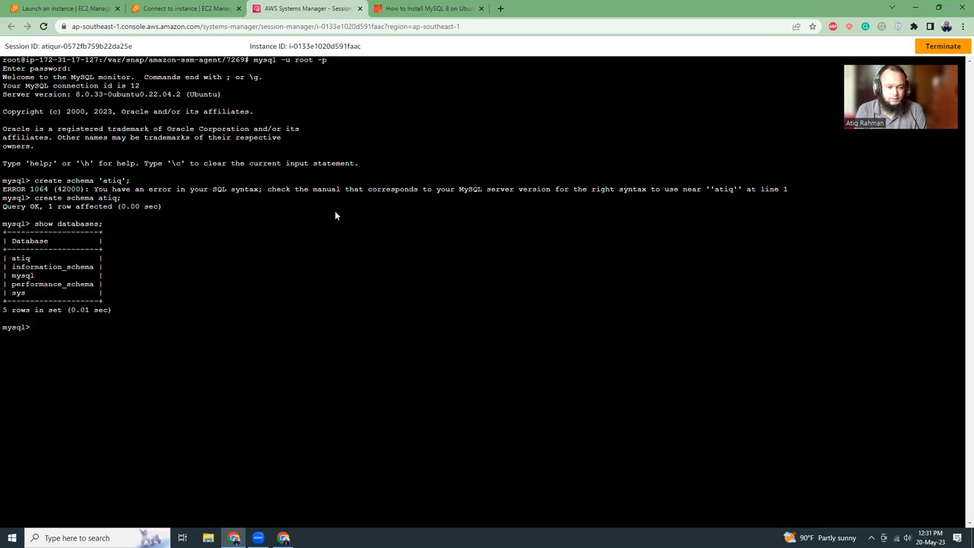
type("use")
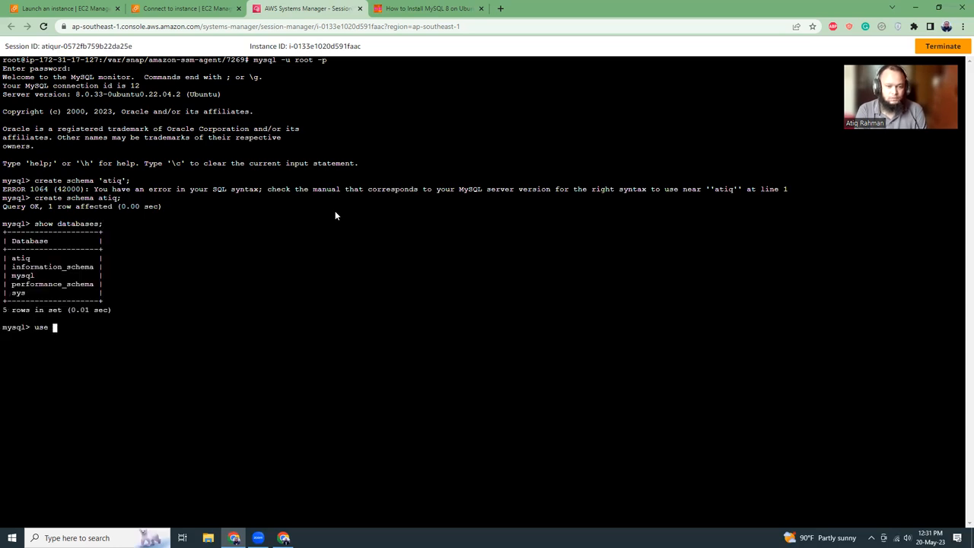
type("atiq")
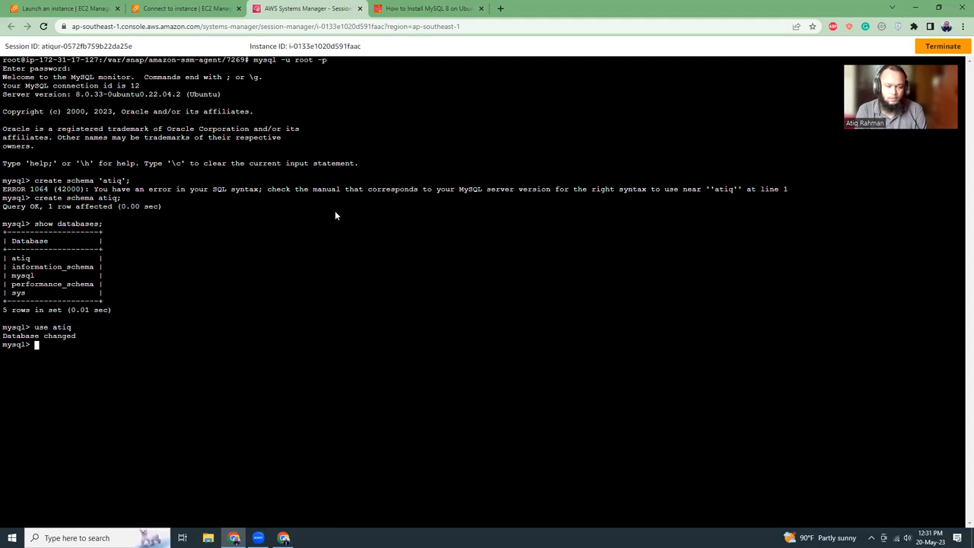
Run create table ( id , name ), get ERROR 1064, and head to a web search for the syntax.
type("create t")
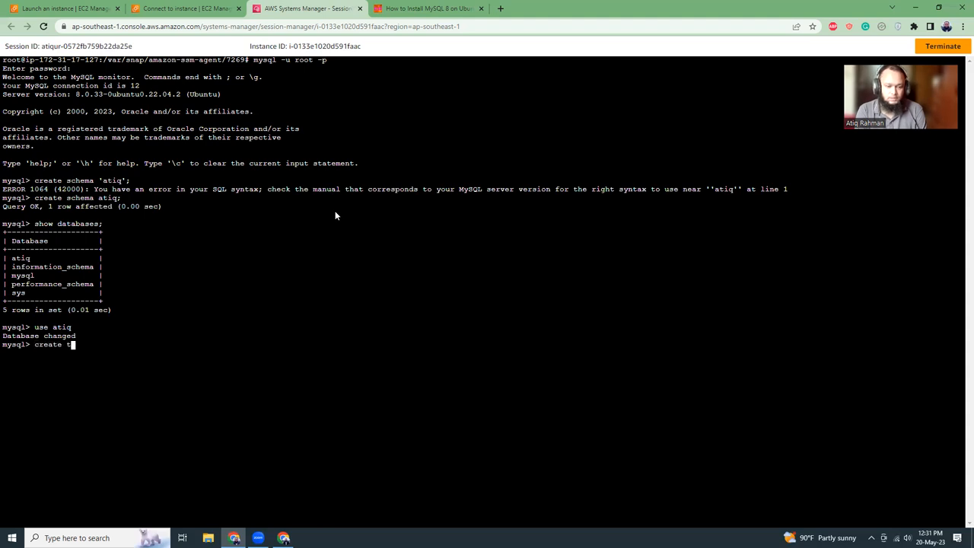
type("table")
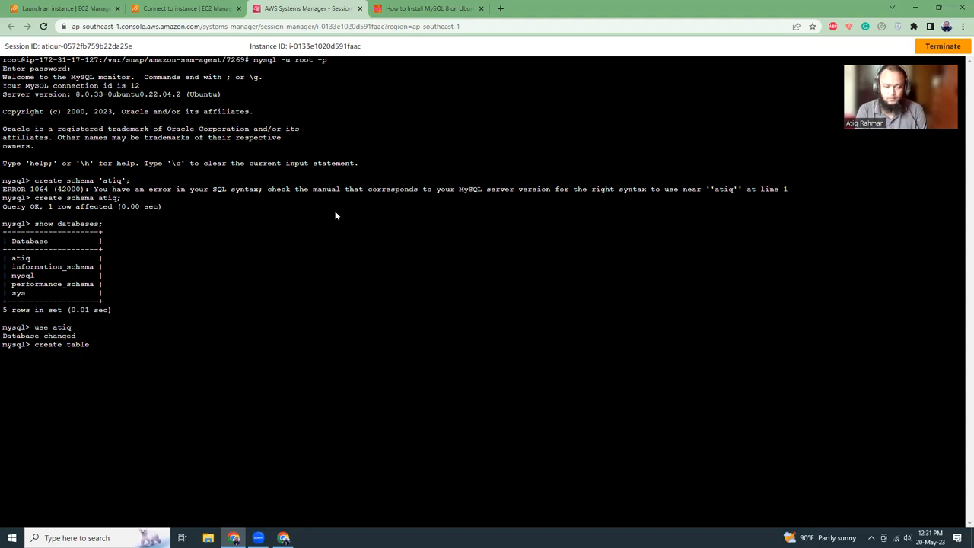
type("(")
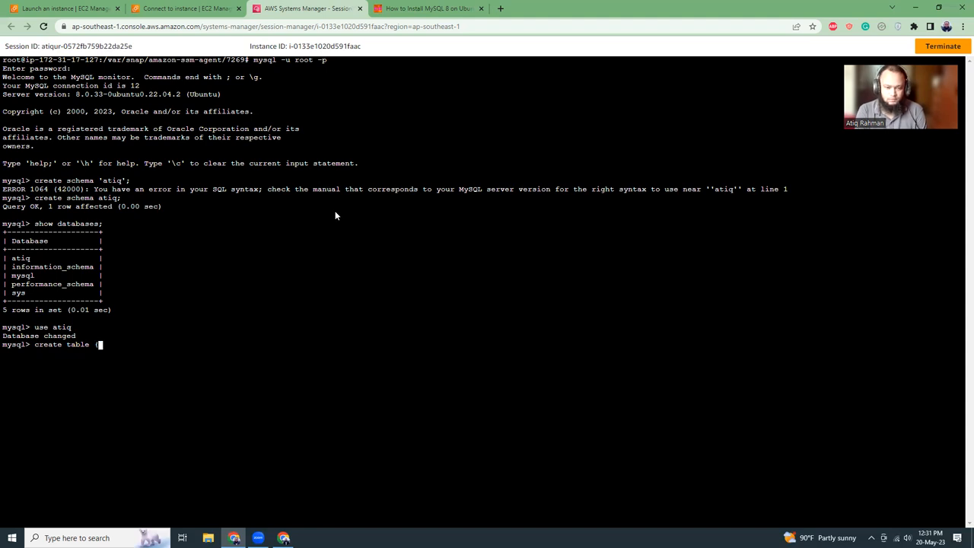
type("id")
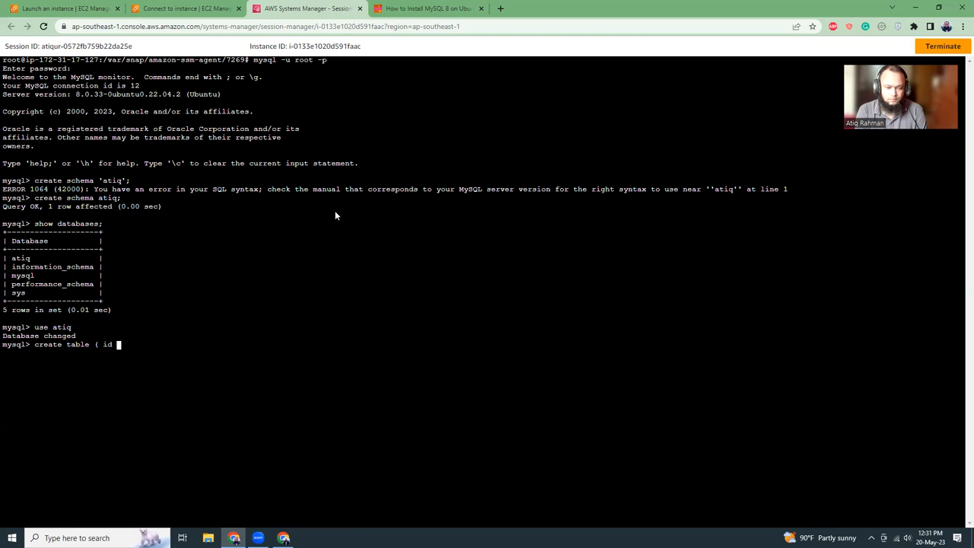
type(", name );")
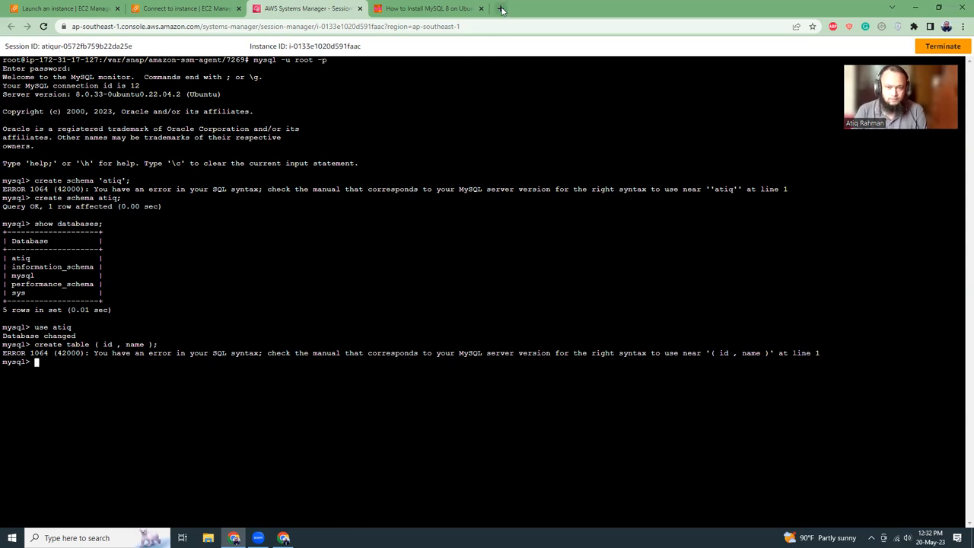
left_click(500, 9)
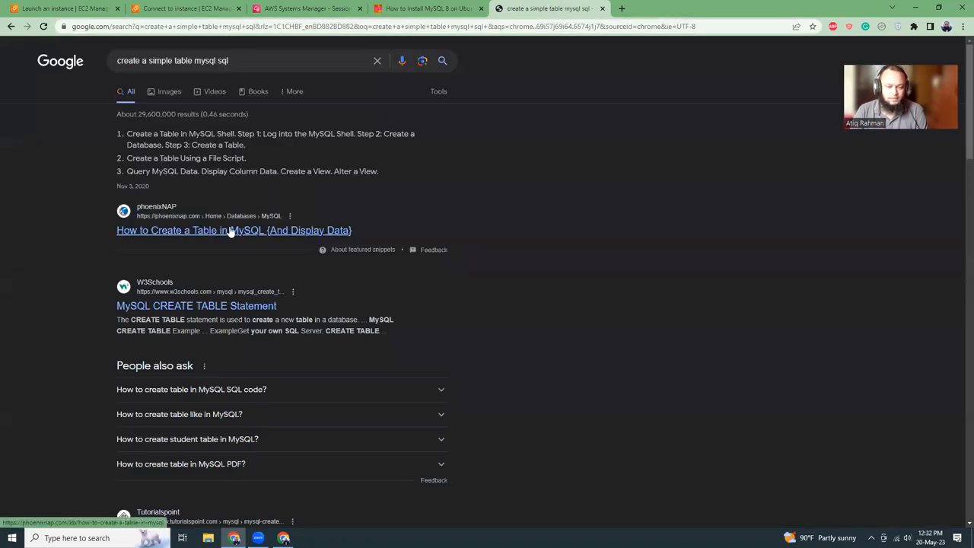
mouse_move(392, 218)
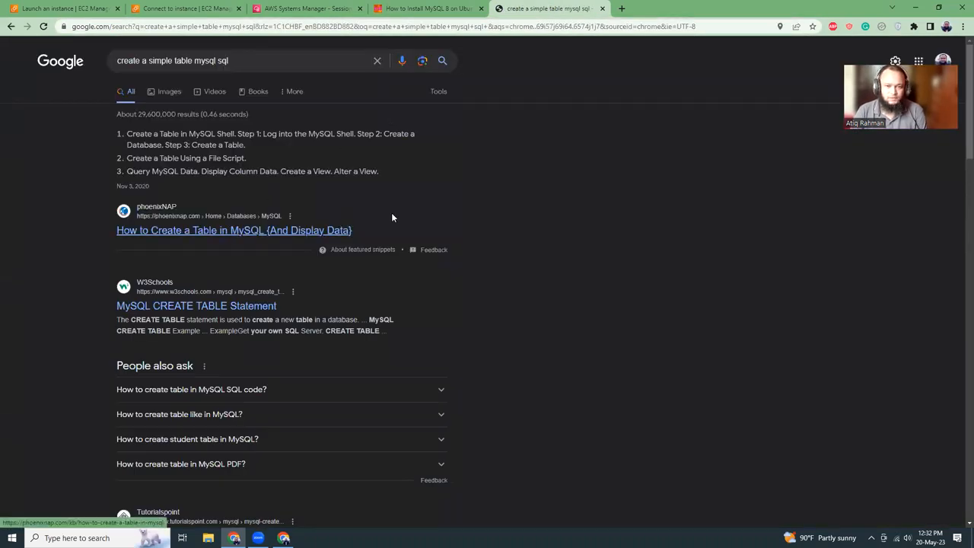
Review the phoenixNAP guide's CREATE TABLE syntax and its table name placeholder.
left_click(233, 230)
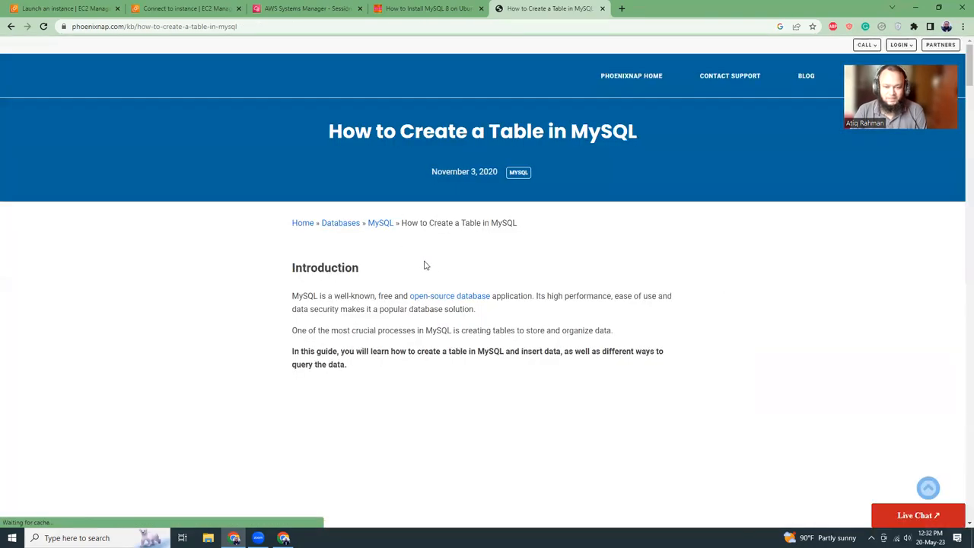
scroll("down", 3)
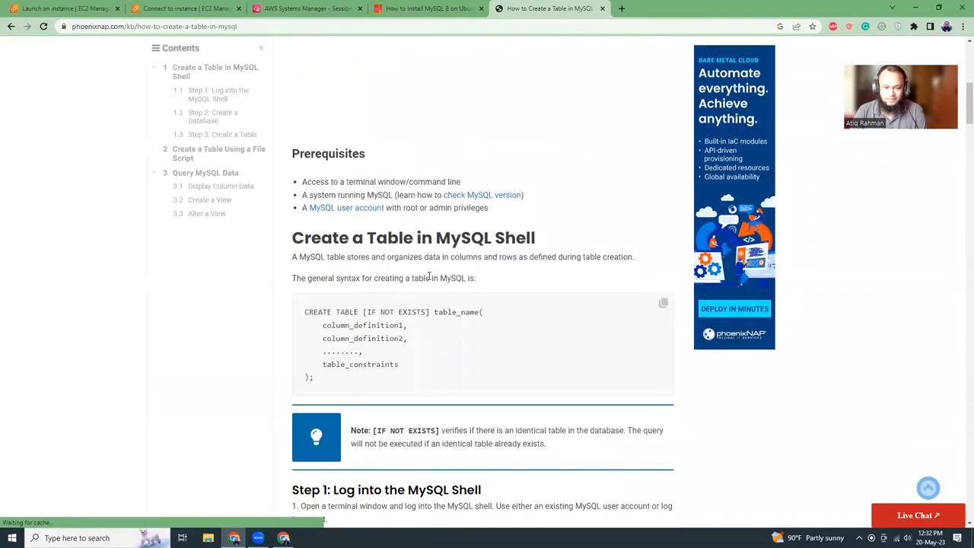
scroll("down", 3)
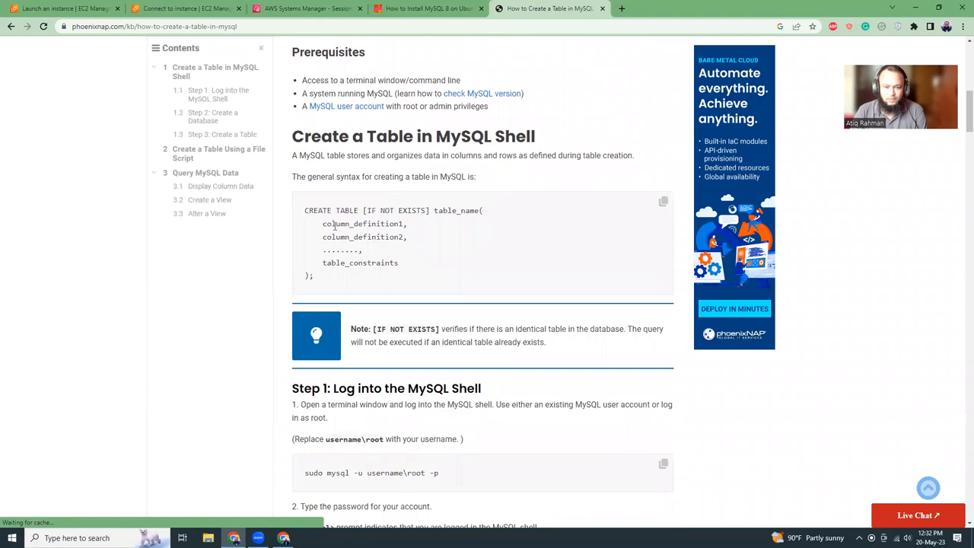
left_click(261, 47)
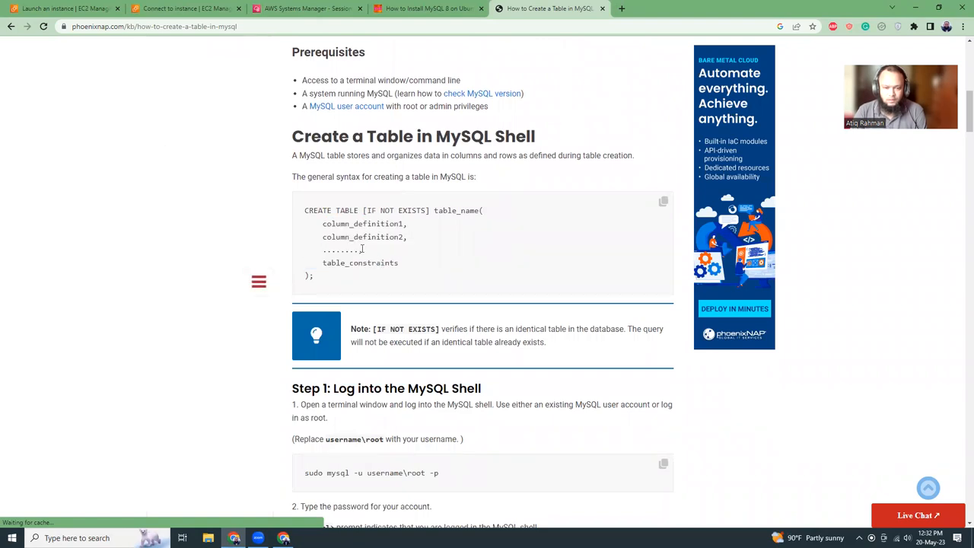
double_click(456, 210)
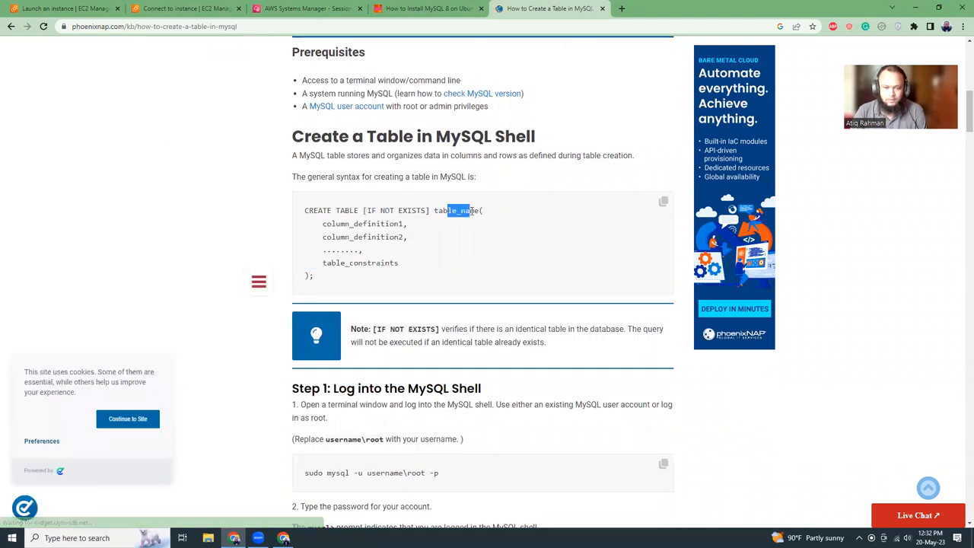
Retry create table ( id , name ) in the SSM terminal, still erroring, and recheck the guide's example.
left_click(305, 9)
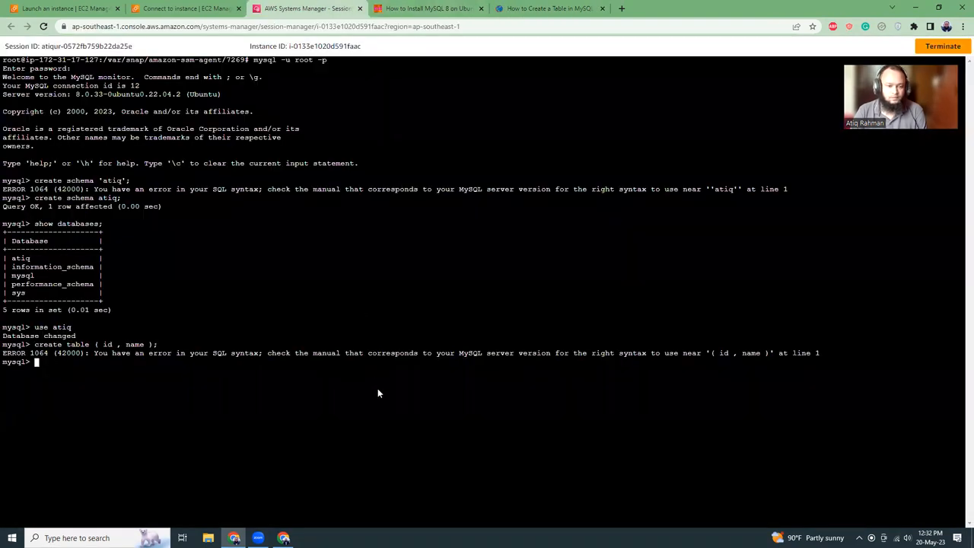
type("create table ( id , name )")
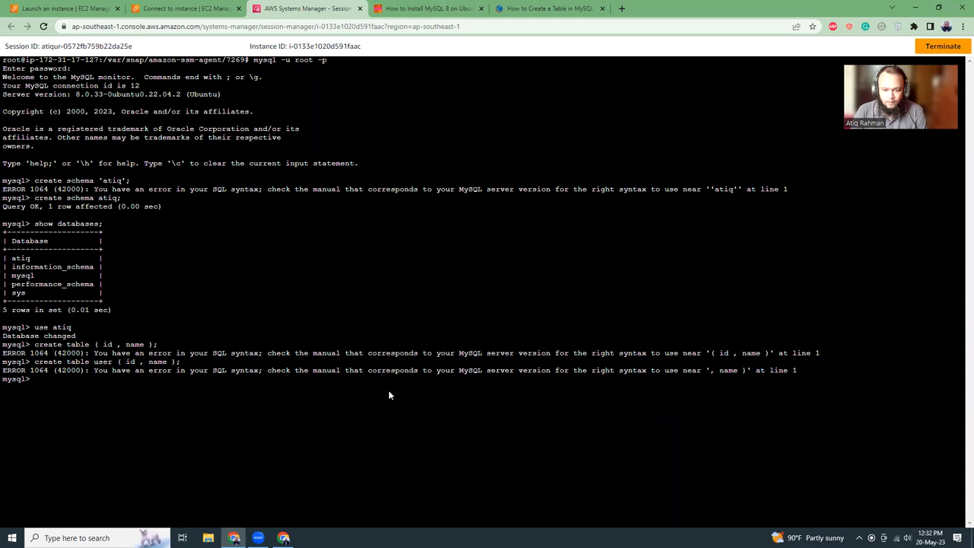
left_click(548, 8)
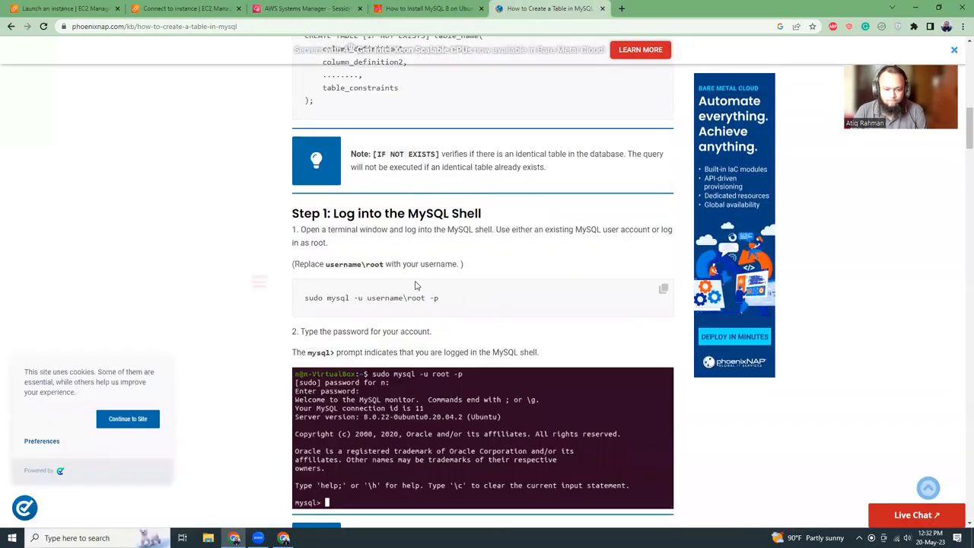
scroll("down", 3)
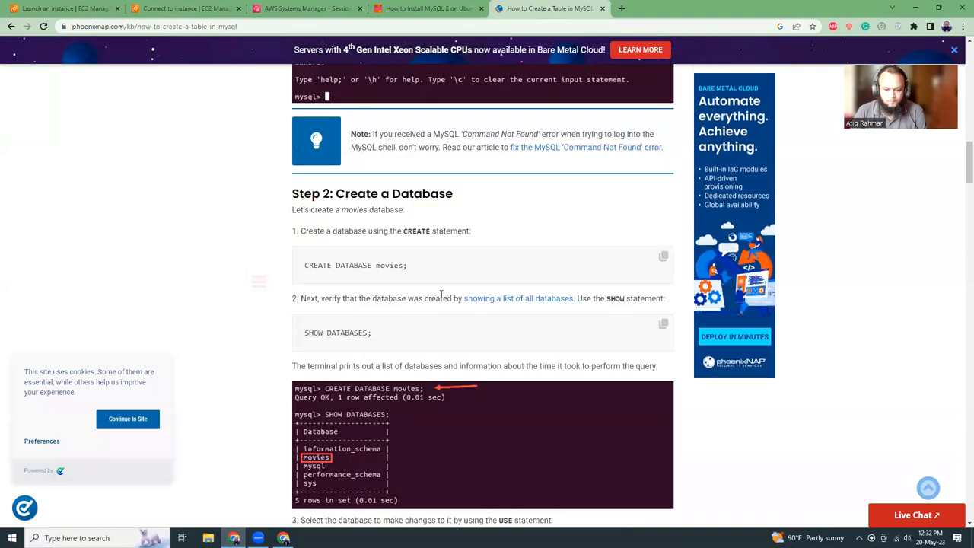
scroll("down", 3)
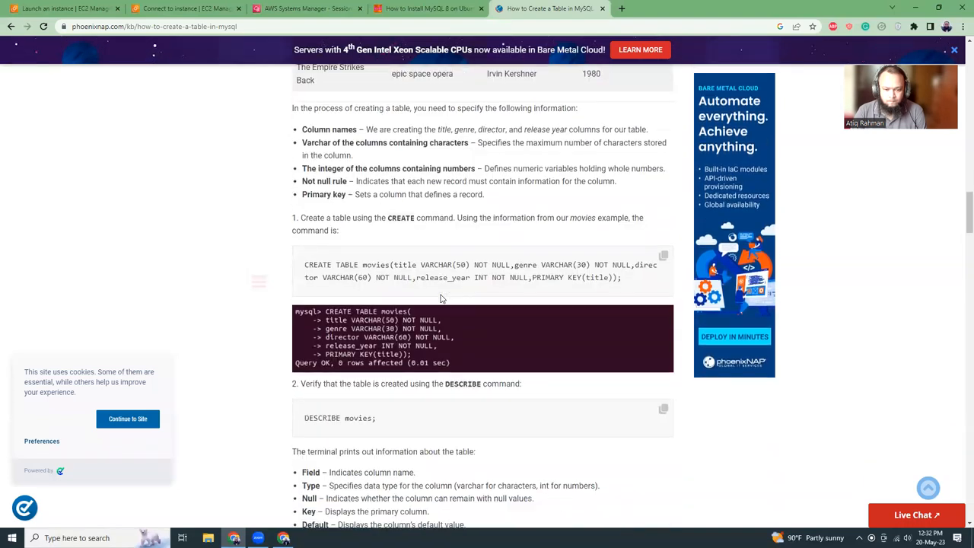
mouse_move(368, 325)
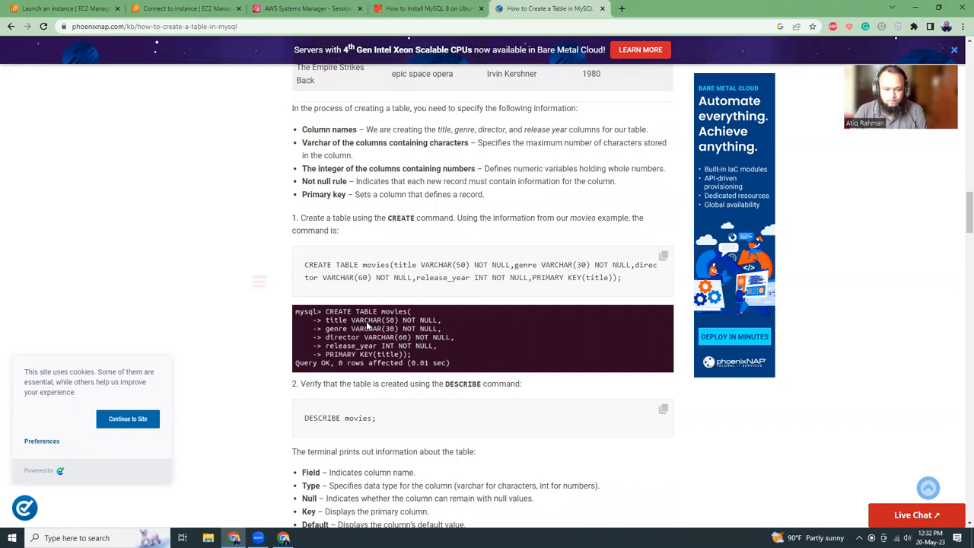
mouse_move(397, 324)
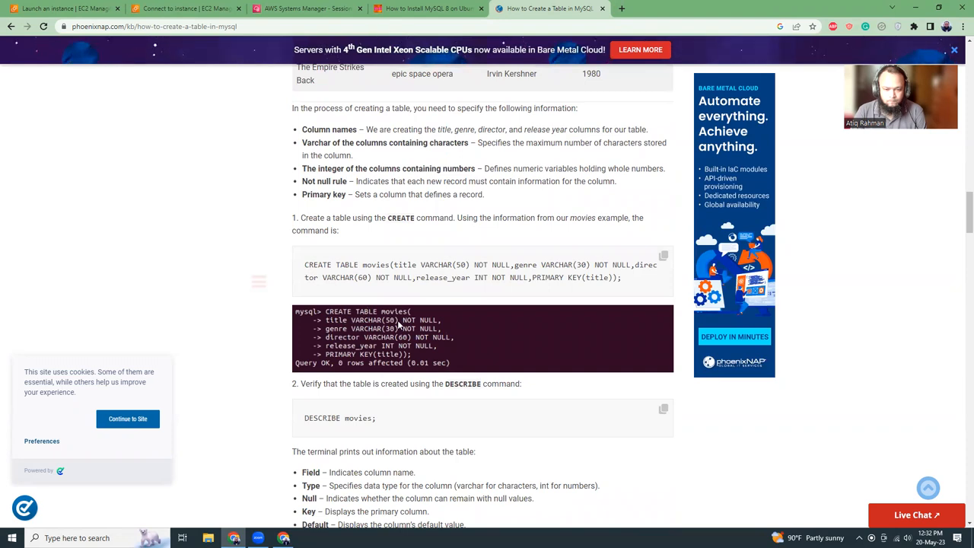
left_click(305, 9)
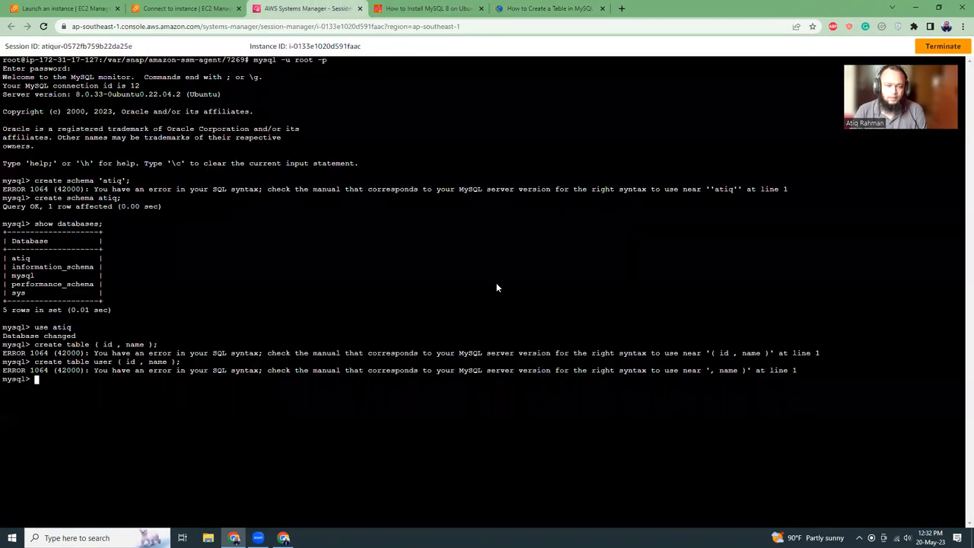
Create table user with id int not null and name varchar(255) not null until Query OK.
type("create table user ( id , name );")
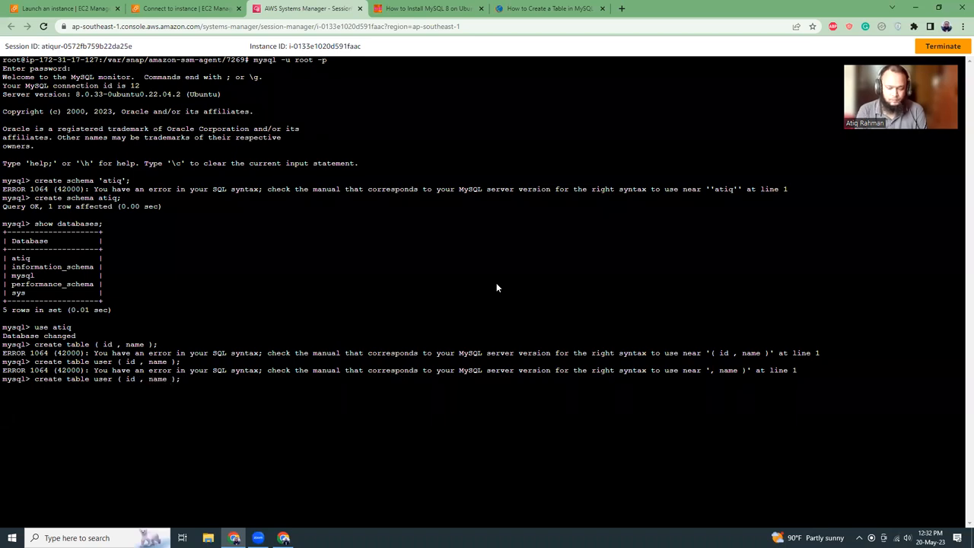
type("int not null")
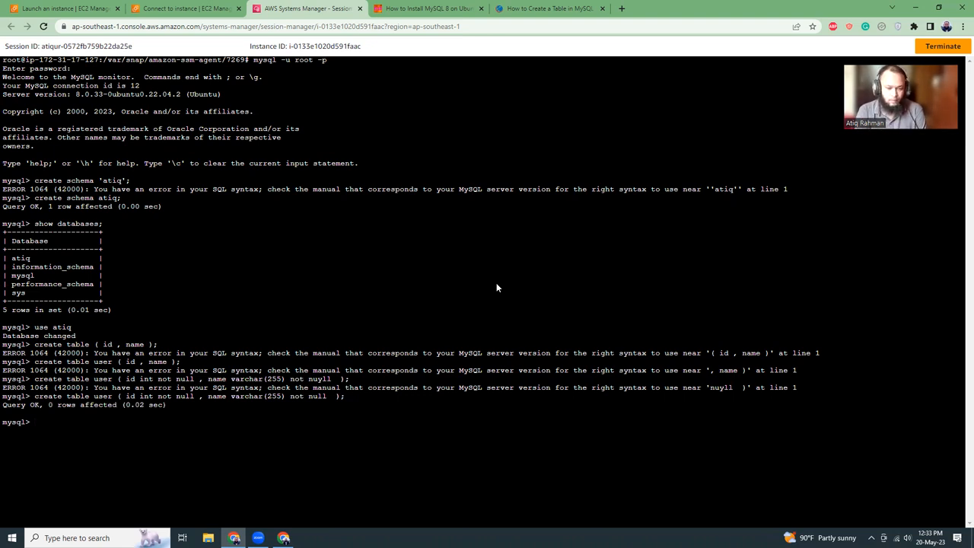
Run select * from user; returning an empty set, and highlight the successful creation output.
type("show")
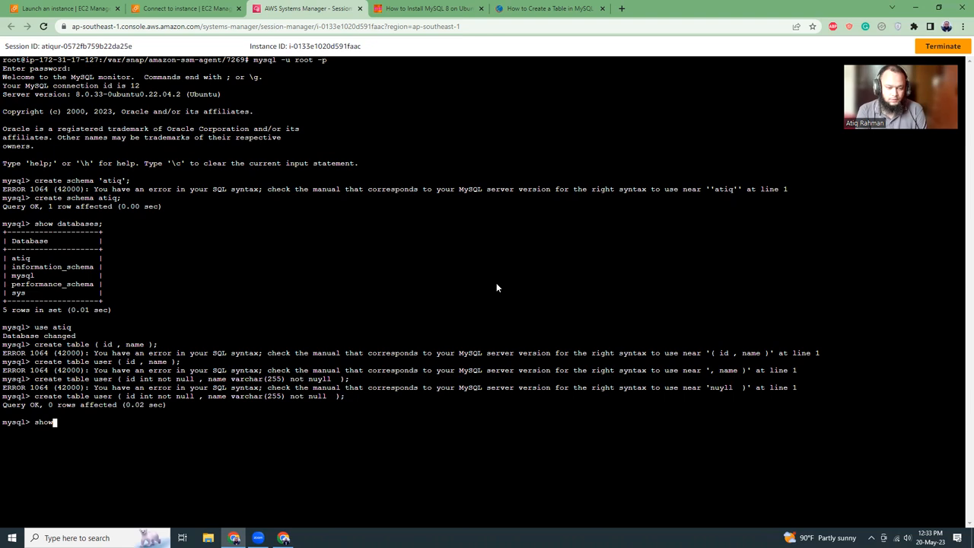
type("select")
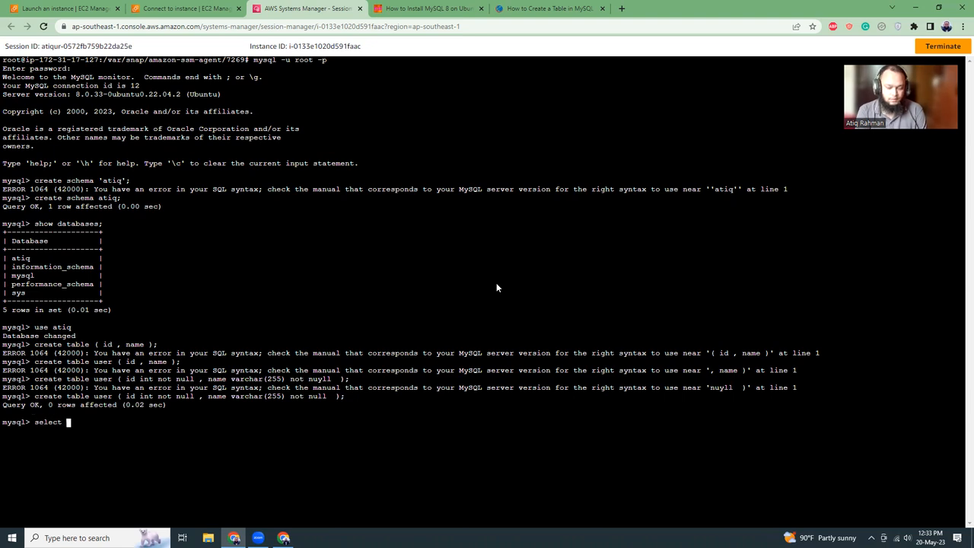
type("* from user ;")
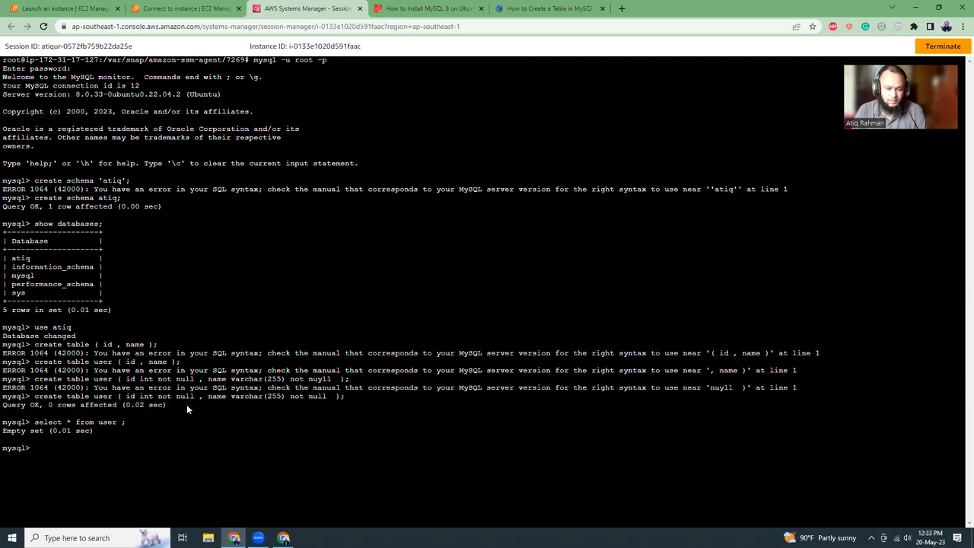
left_click_drag(31, 395, 175, 404)
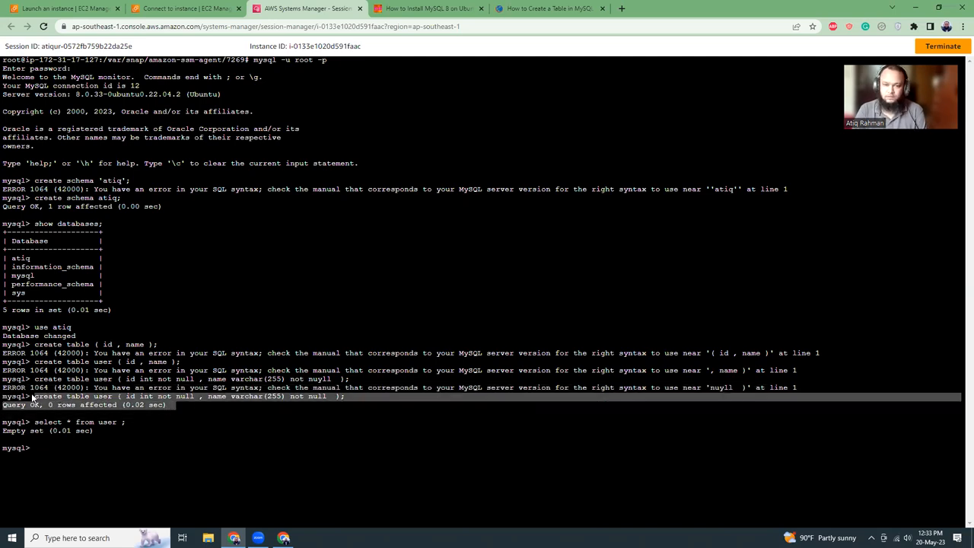